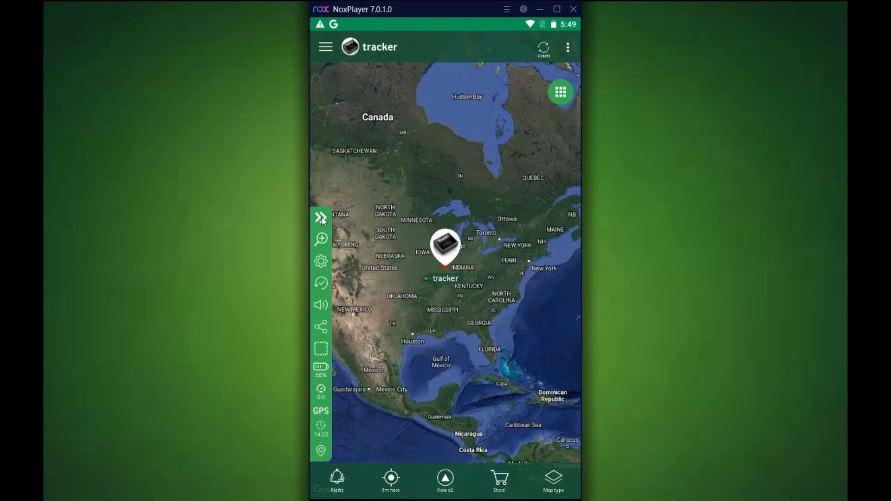
Step: Expand the tracker's side panel and open its History options
{"action": "left_click", "coordinate": [321, 218]}
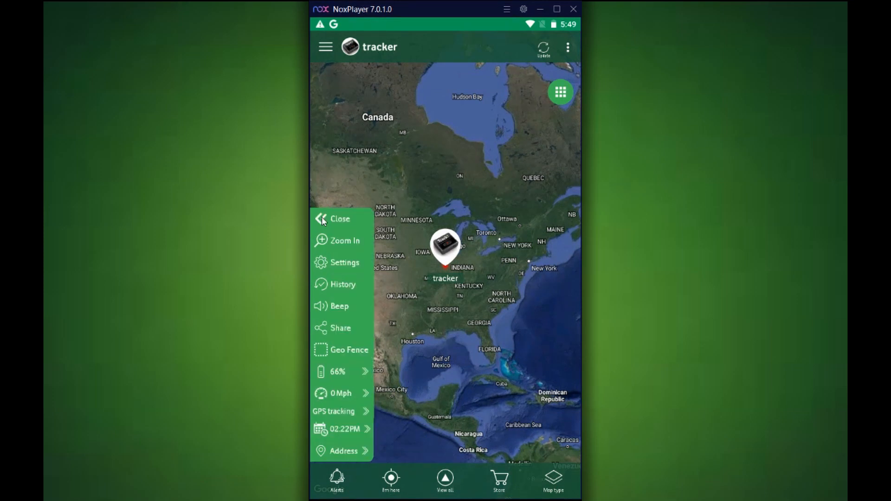
{"action": "mouse_move", "coordinate": [340, 289]}
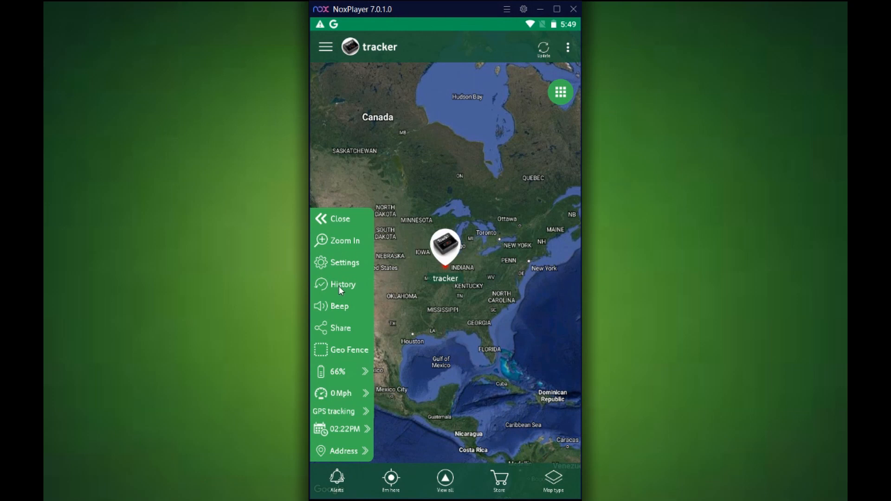
{"action": "left_click", "coordinate": [343, 285]}
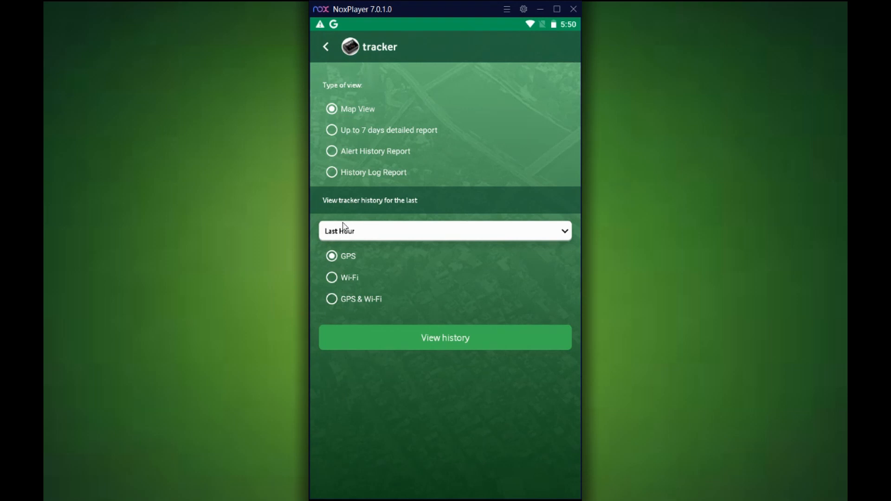
{"action": "mouse_move", "coordinate": [382, 116]}
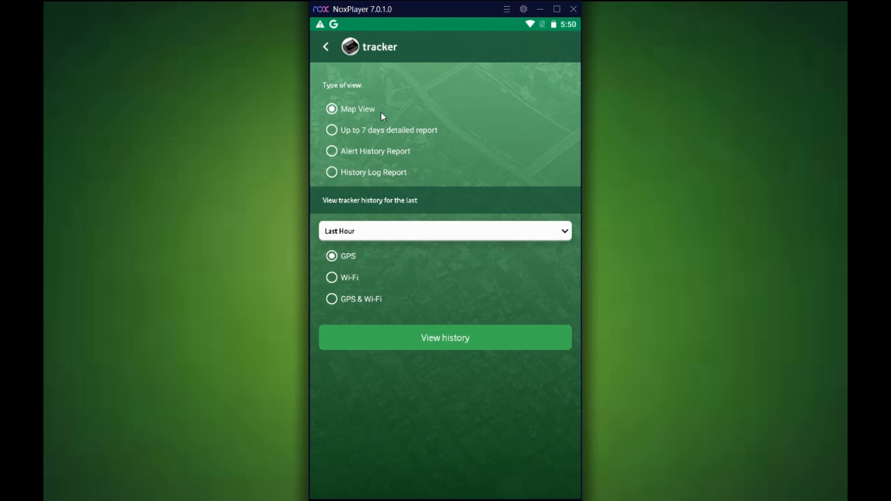
{"action": "mouse_move", "coordinate": [387, 139]}
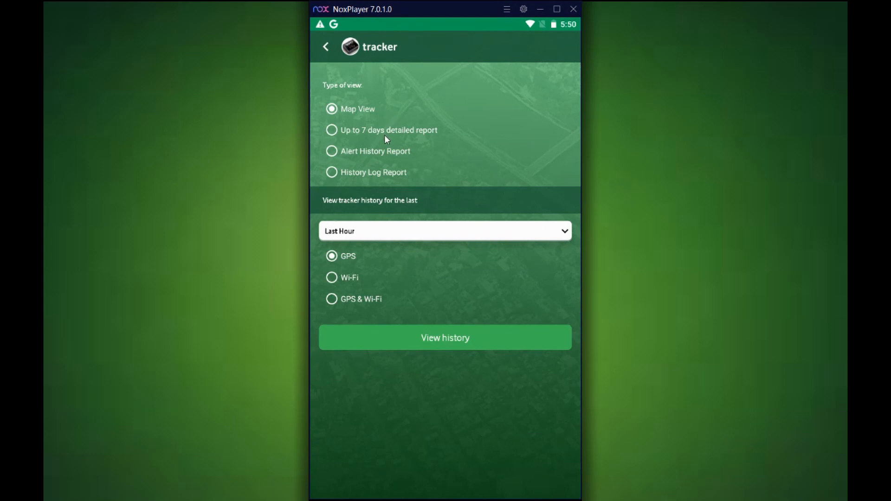
{"action": "mouse_move", "coordinate": [366, 152]}
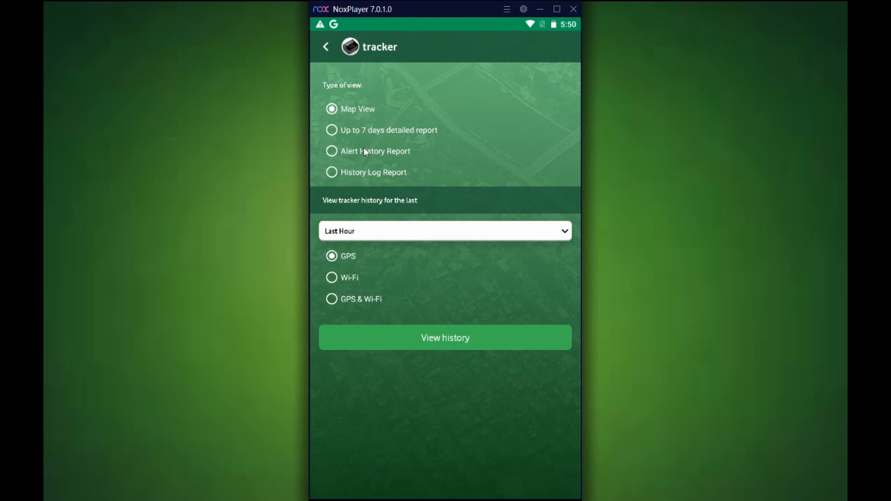
{"action": "mouse_move", "coordinate": [354, 162]}
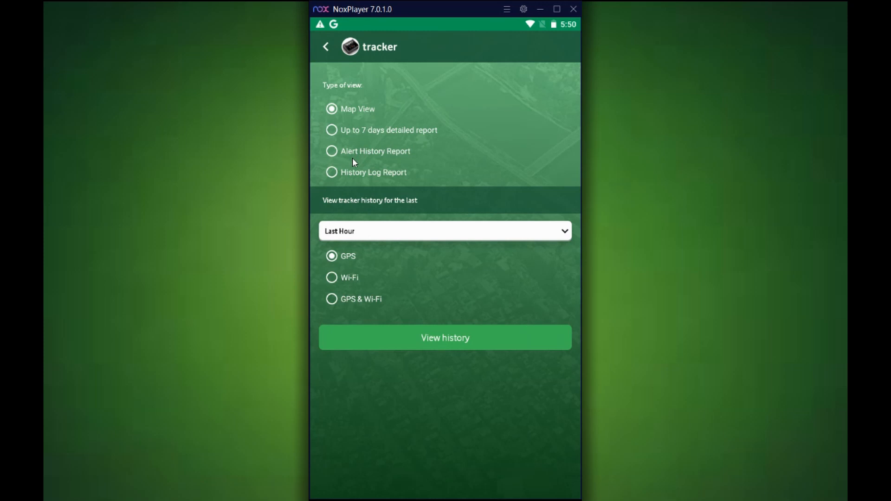
{"action": "mouse_move", "coordinate": [338, 185]}
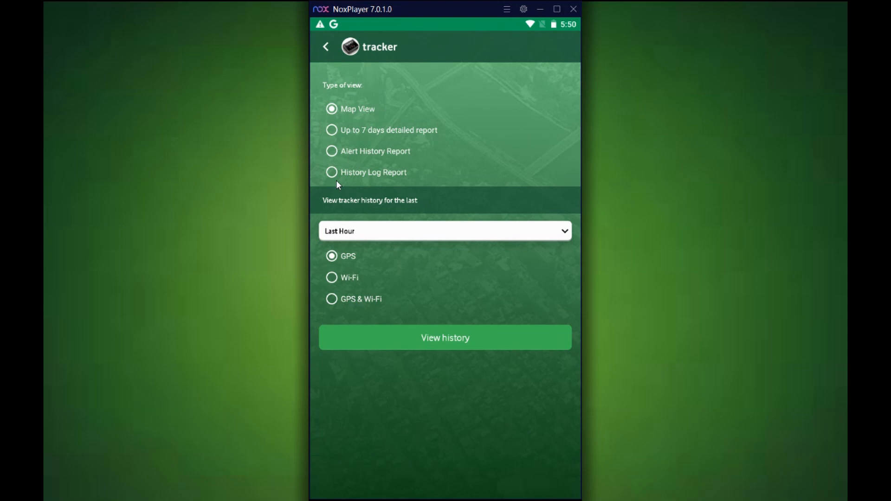
{"action": "mouse_move", "coordinate": [344, 201]}
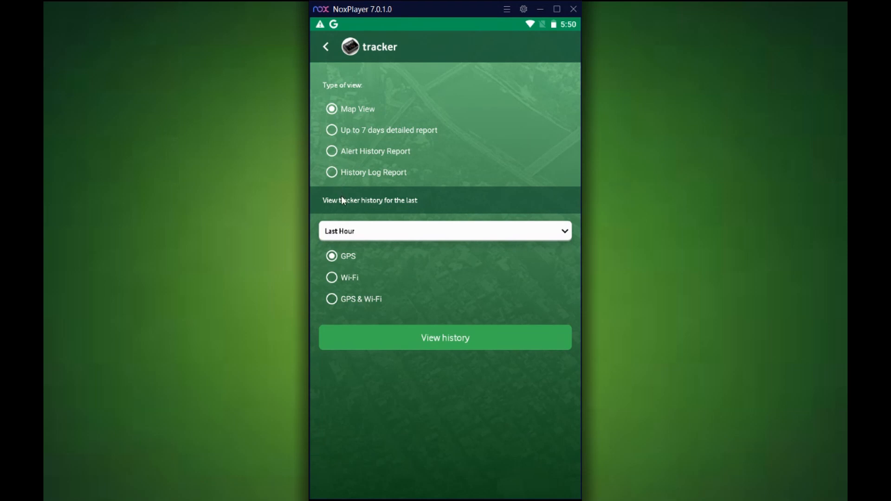
{"action": "mouse_move", "coordinate": [347, 213]}
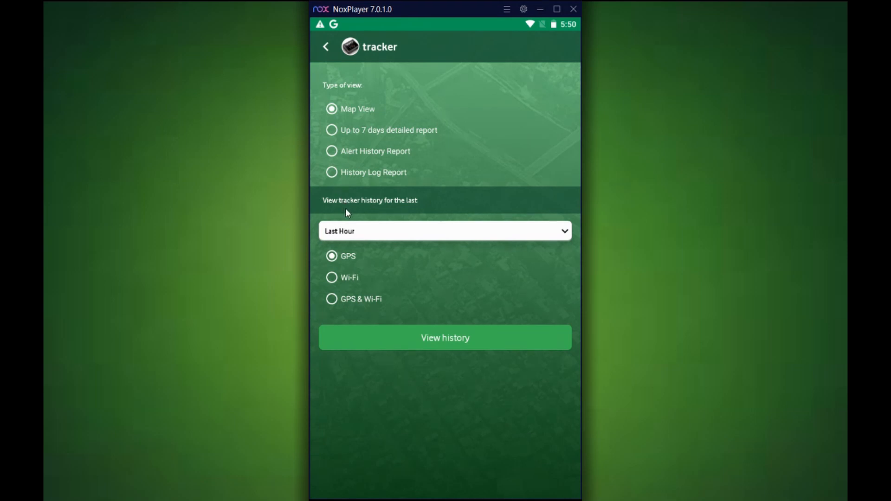
{"action": "mouse_move", "coordinate": [345, 235]}
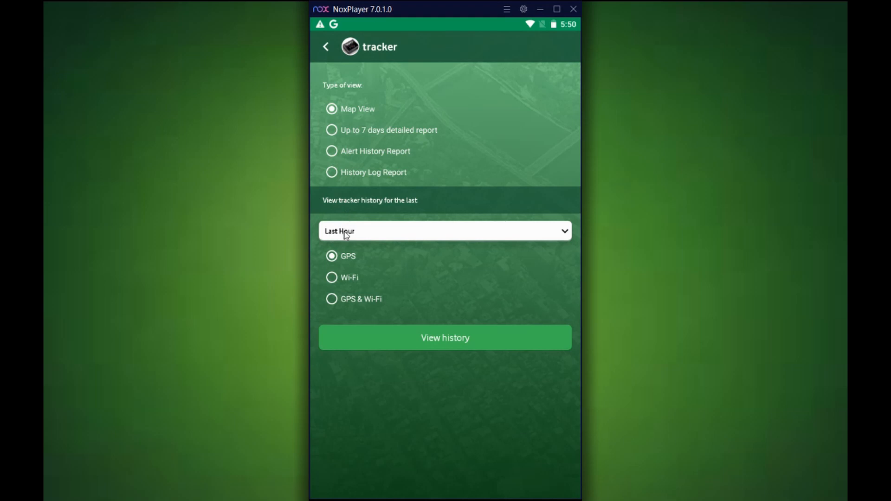
{"action": "mouse_move", "coordinate": [347, 252]}
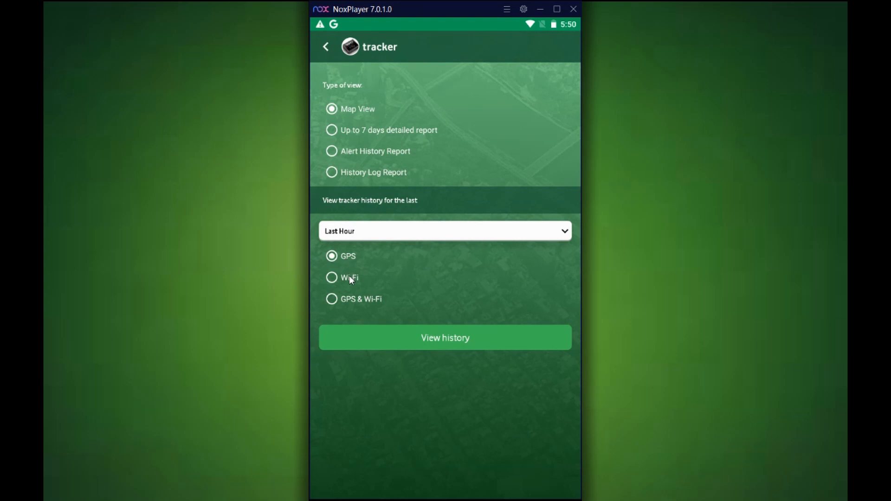
{"action": "mouse_move", "coordinate": [354, 304]}
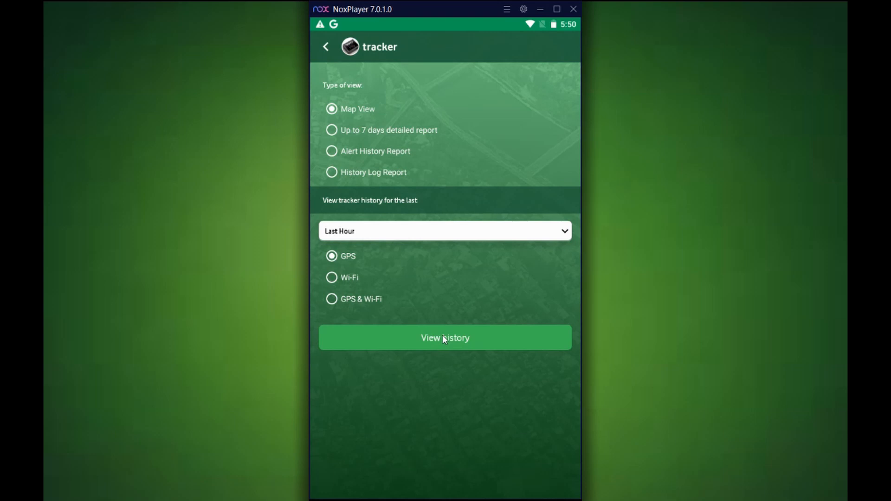
{"action": "mouse_move", "coordinate": [337, 121]}
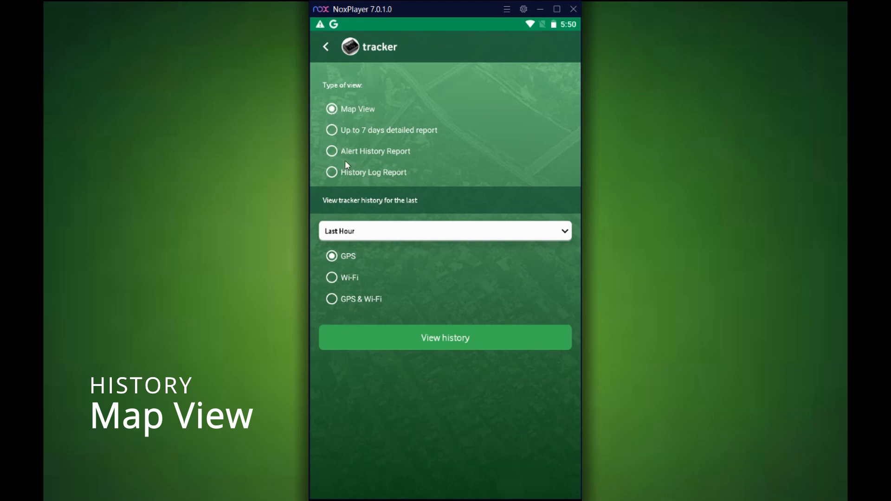
{"action": "mouse_move", "coordinate": [413, 237]}
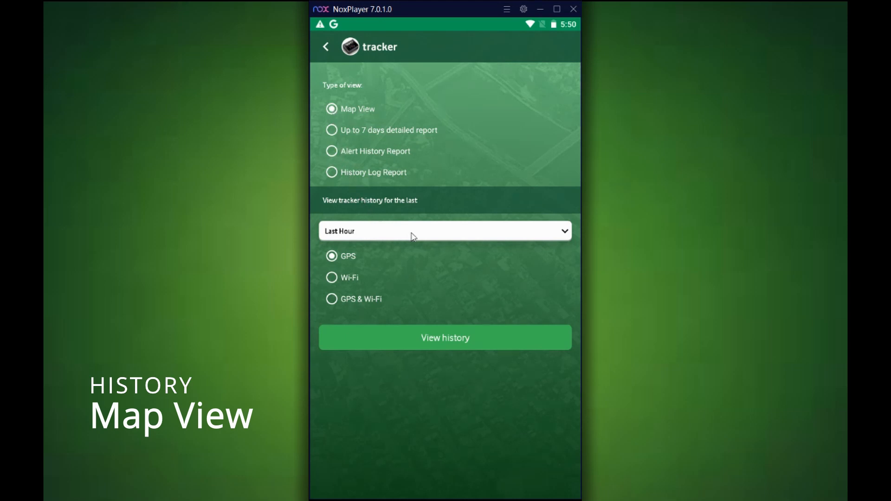
Step: Show map history for the Last 12 Hours using GPS & Wi-Fi positions
{"action": "left_click", "coordinate": [445, 231]}
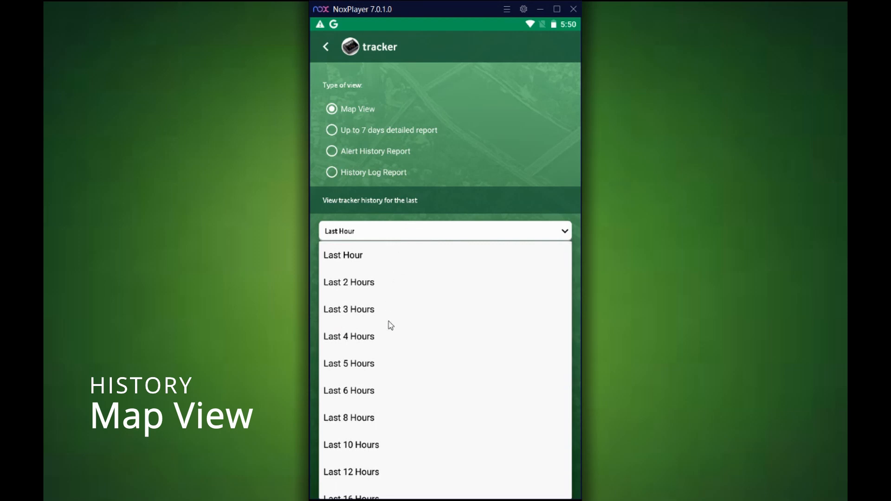
{"action": "mouse_move", "coordinate": [359, 477]}
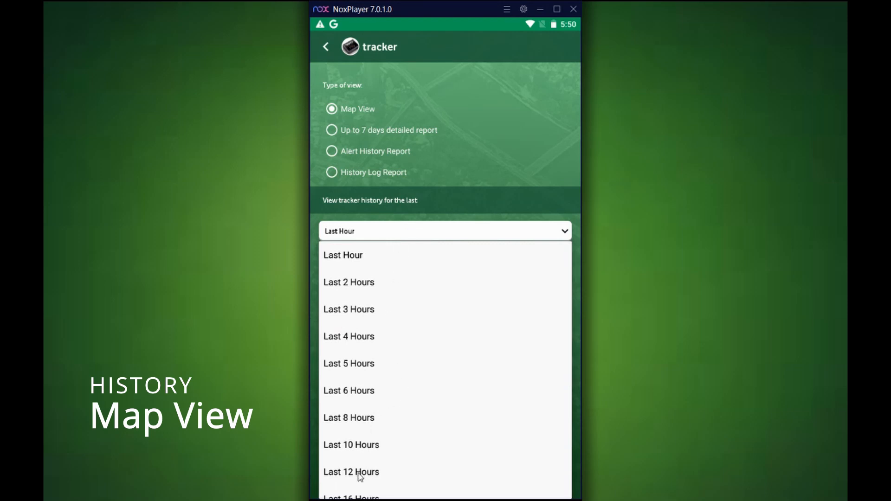
{"action": "left_click", "coordinate": [352, 472]}
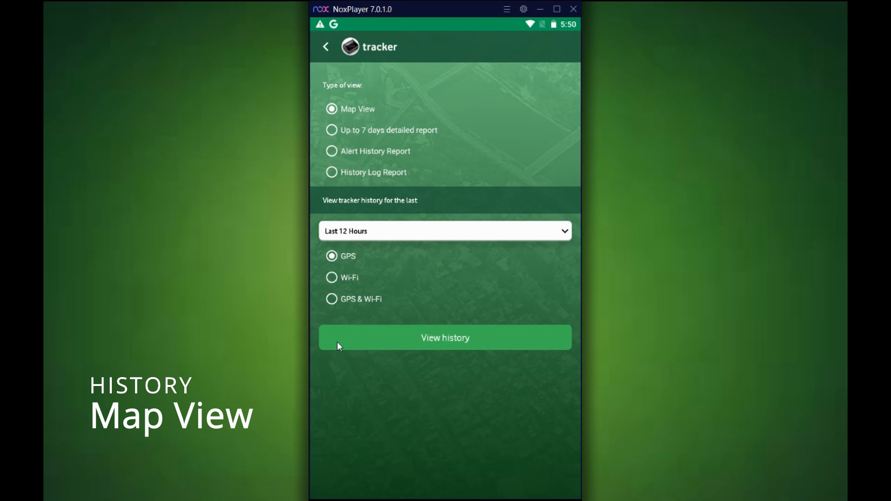
{"action": "mouse_move", "coordinate": [334, 304]}
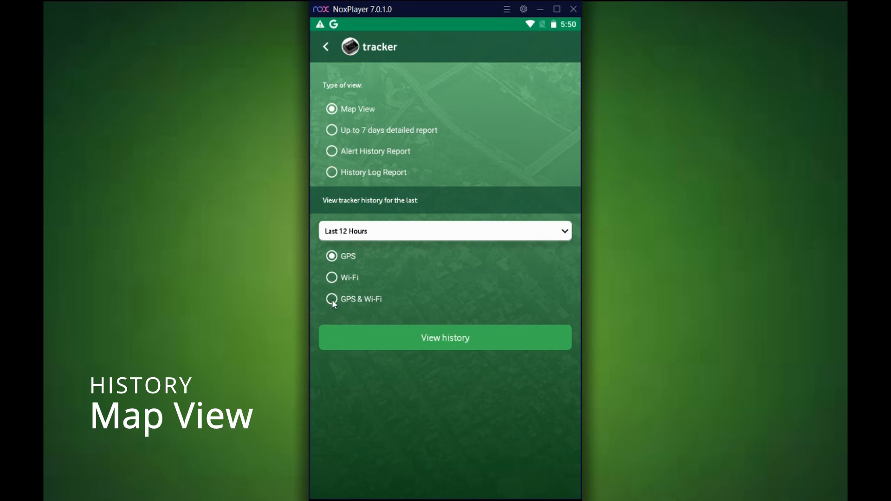
{"action": "left_click", "coordinate": [332, 299]}
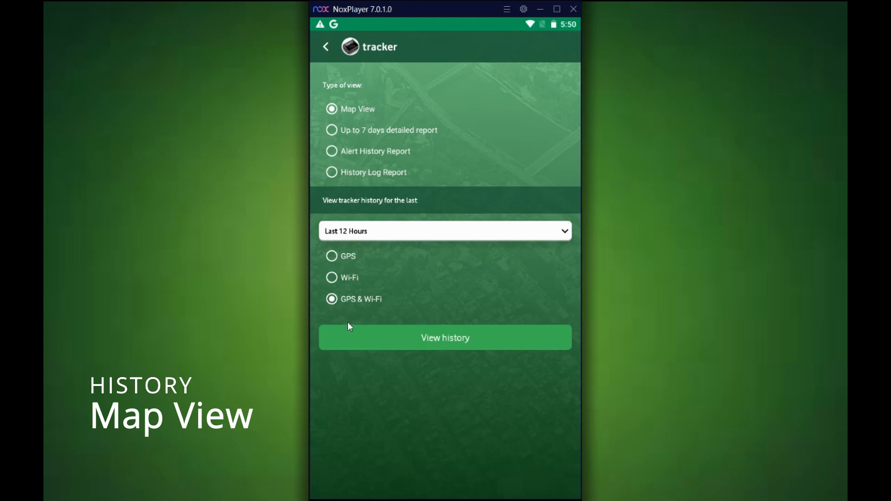
{"action": "mouse_move", "coordinate": [440, 341]}
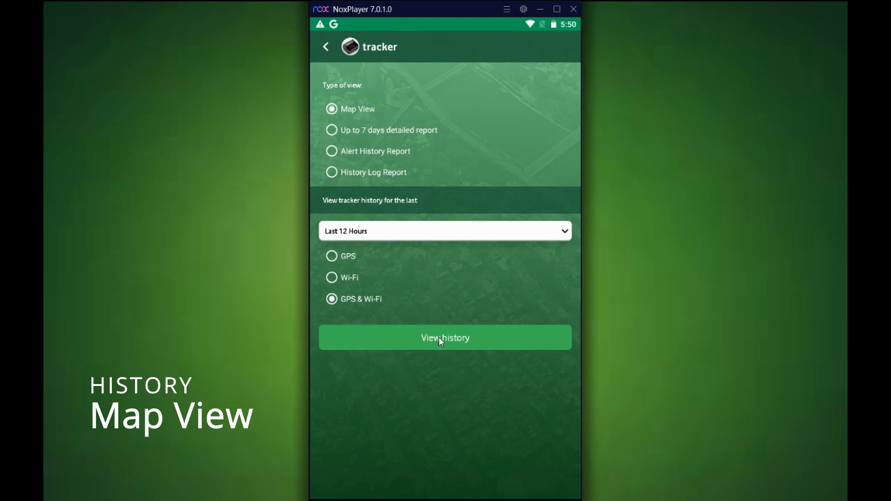
{"action": "left_click", "coordinate": [445, 337]}
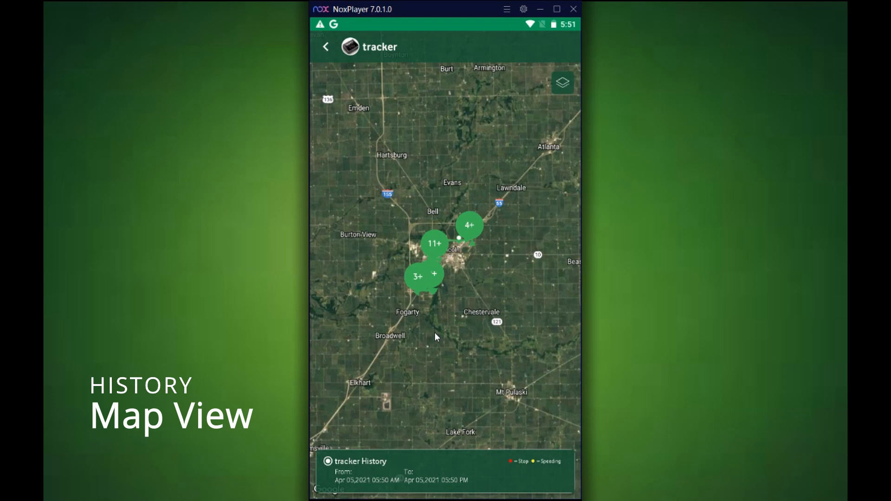
{"action": "mouse_move", "coordinate": [451, 315]}
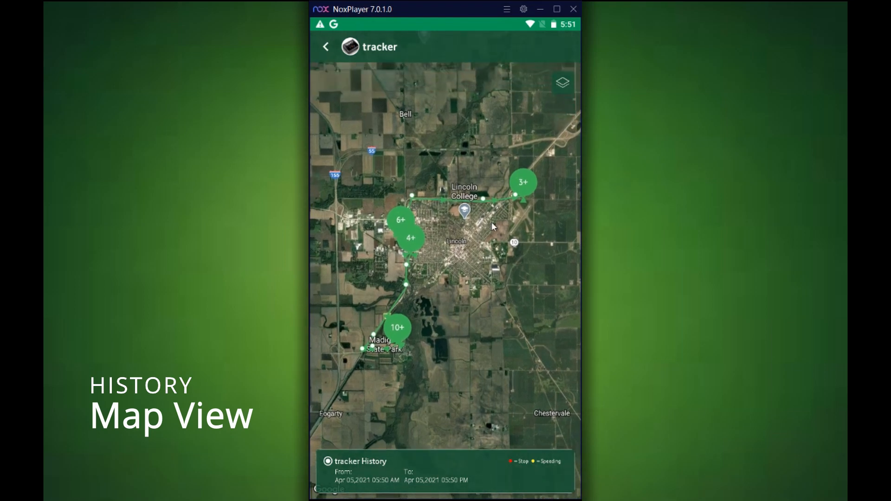
{"action": "mouse_move", "coordinate": [482, 200]}
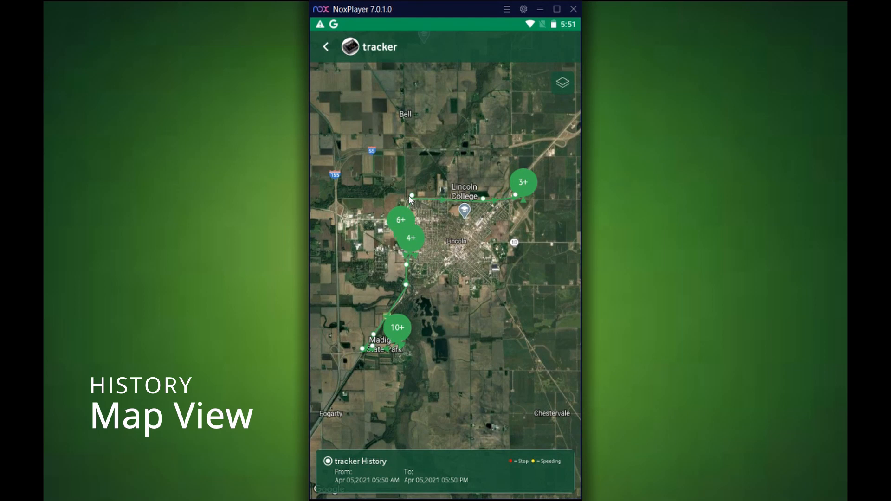
{"action": "mouse_move", "coordinate": [540, 245]}
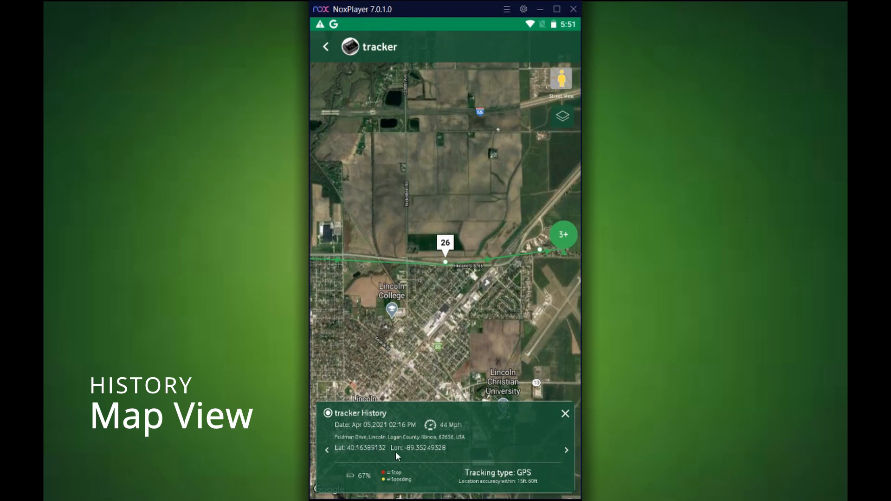
{"action": "mouse_move", "coordinate": [453, 446]}
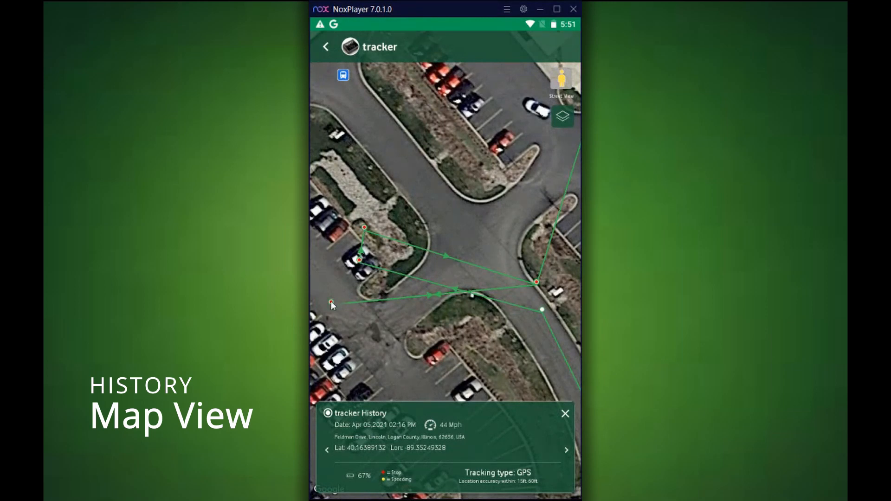
{"action": "mouse_move", "coordinate": [337, 309]}
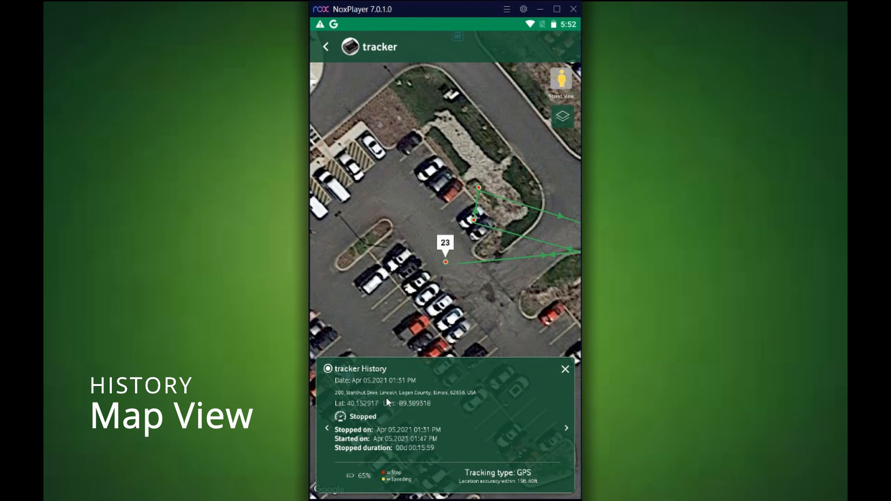
{"action": "mouse_move", "coordinate": [355, 437]}
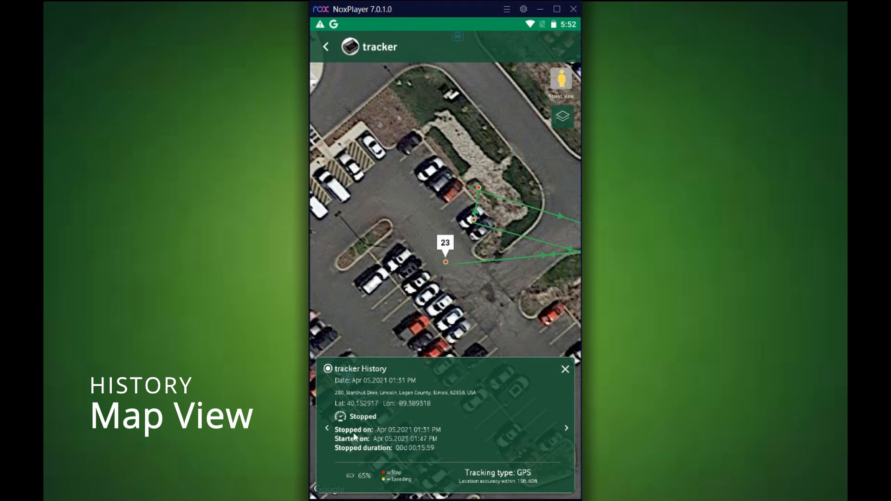
{"action": "mouse_move", "coordinate": [443, 435]}
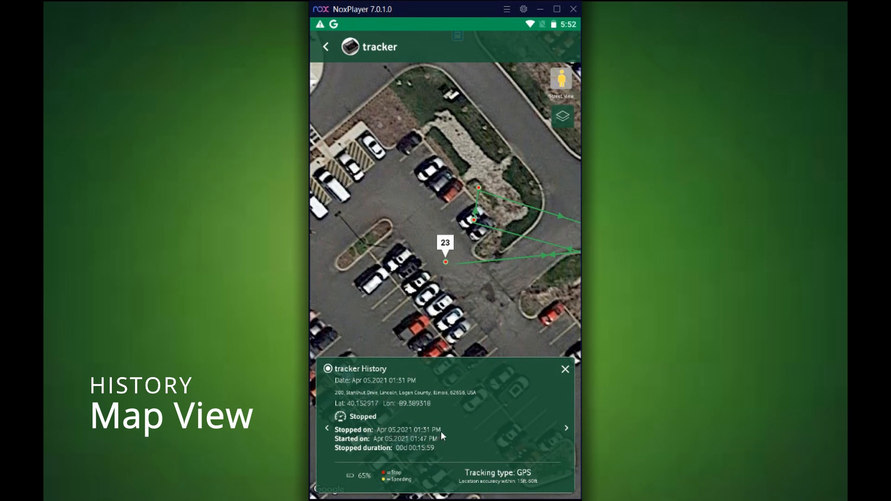
{"action": "mouse_move", "coordinate": [434, 449]}
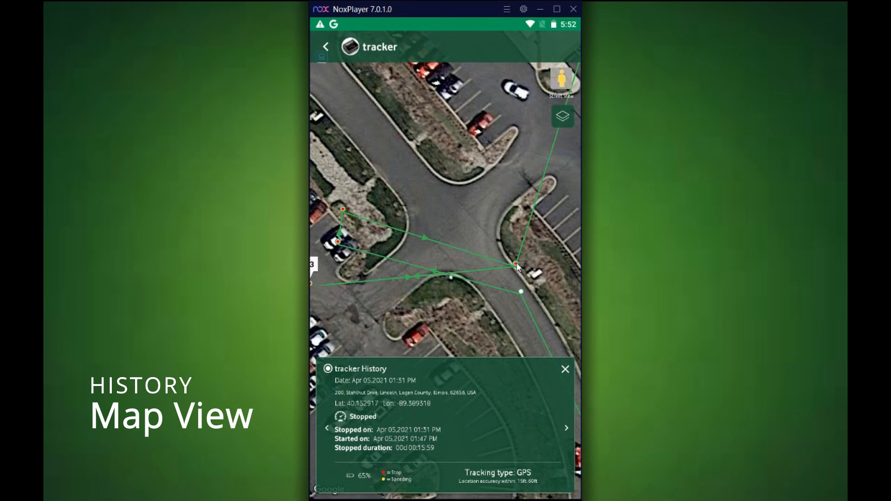
Step: Step back to the earlier 01:30 PM Wi-Fi stop point in the parking lot
{"action": "left_click", "coordinate": [327, 428]}
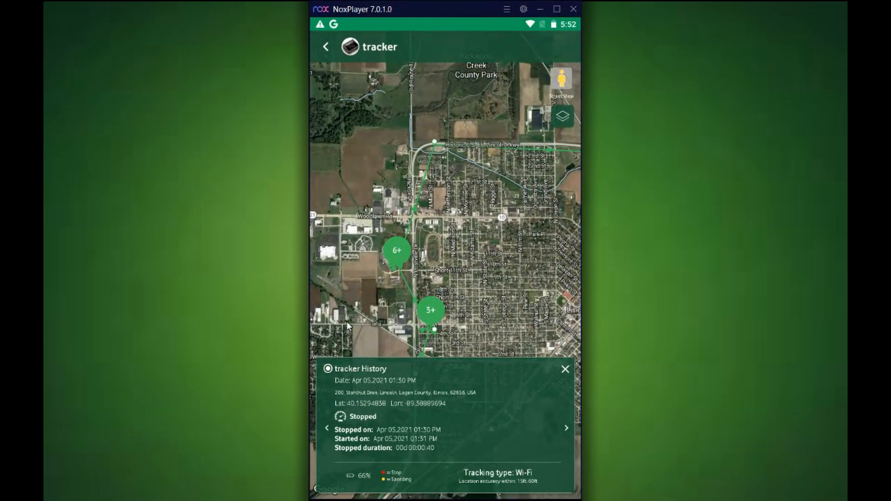
Step: Choose the up-to-7-days detailed report and dismiss its notice for a week
{"action": "left_click", "coordinate": [326, 46]}
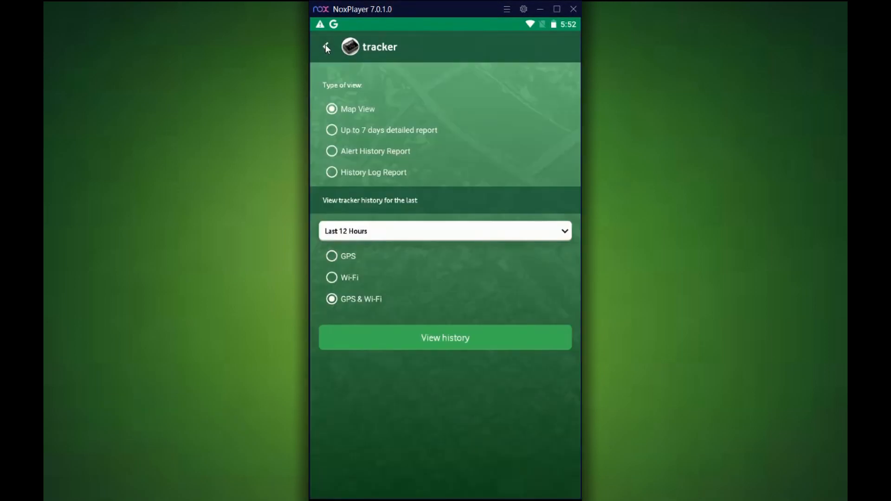
{"action": "left_click", "coordinate": [332, 130]}
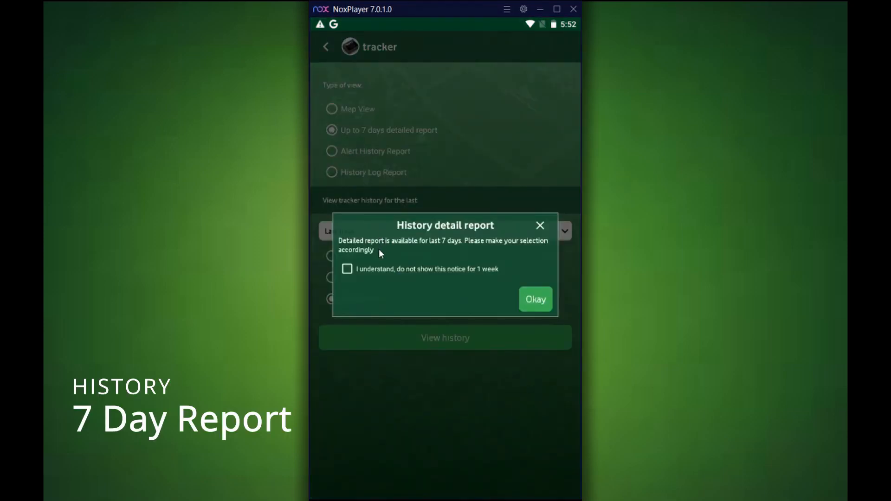
{"action": "mouse_move", "coordinate": [509, 247]}
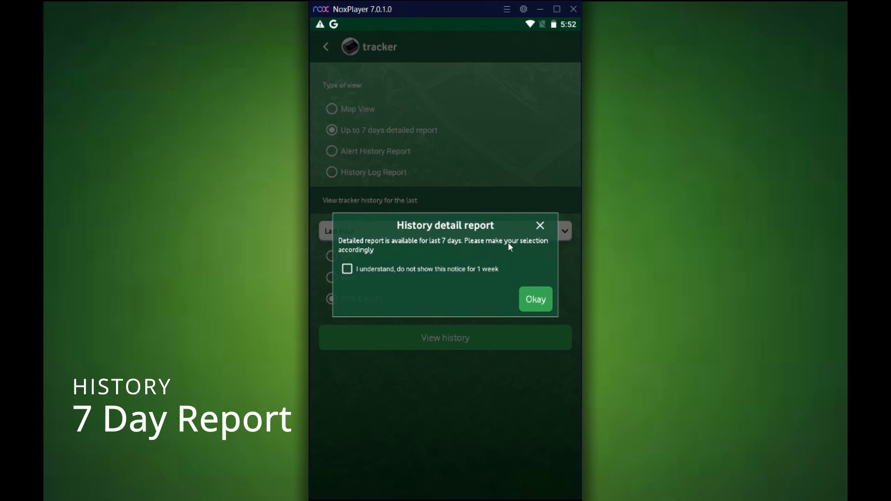
{"action": "mouse_move", "coordinate": [353, 279]}
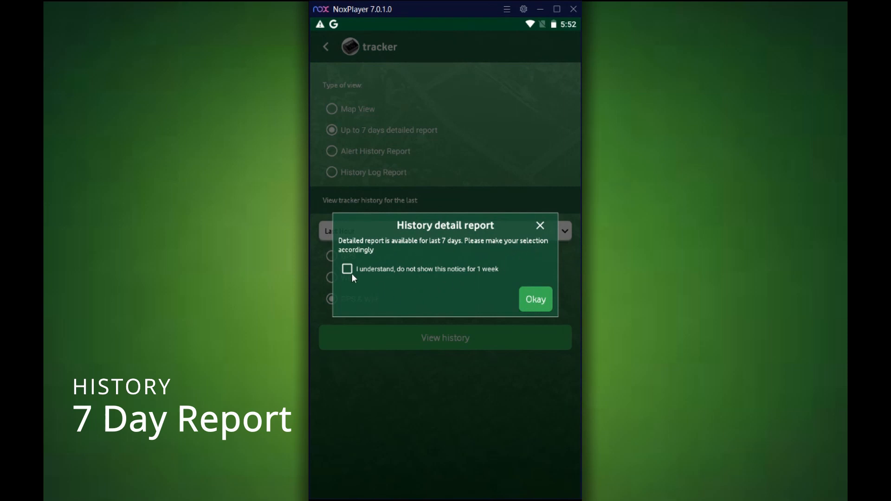
{"action": "left_click", "coordinate": [347, 269]}
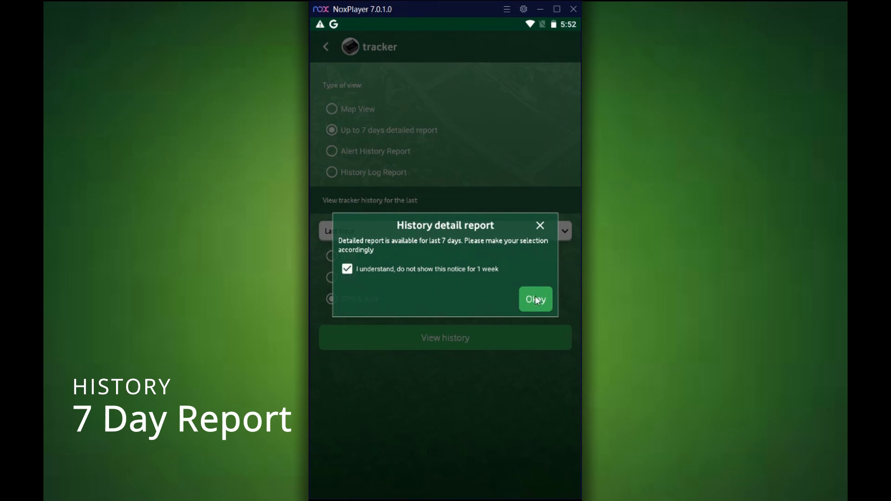
{"action": "left_click", "coordinate": [534, 300]}
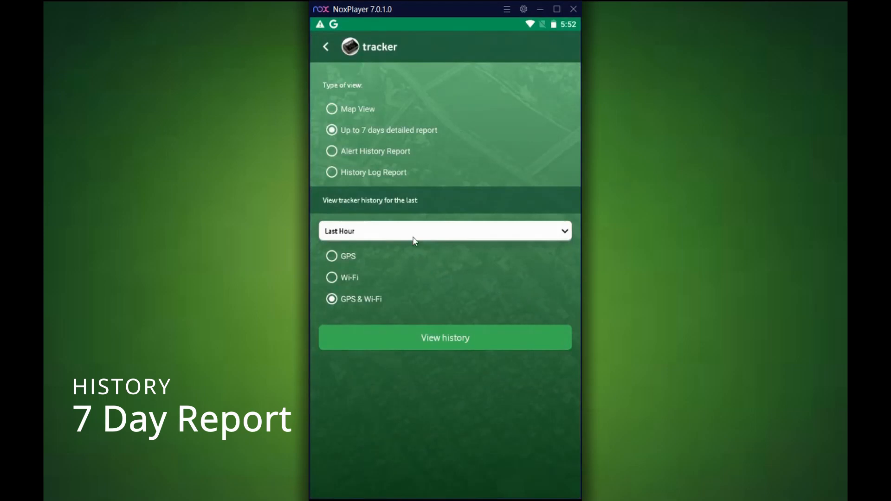
Step: Generate the report for the Last 7 days
{"action": "left_click", "coordinate": [445, 231]}
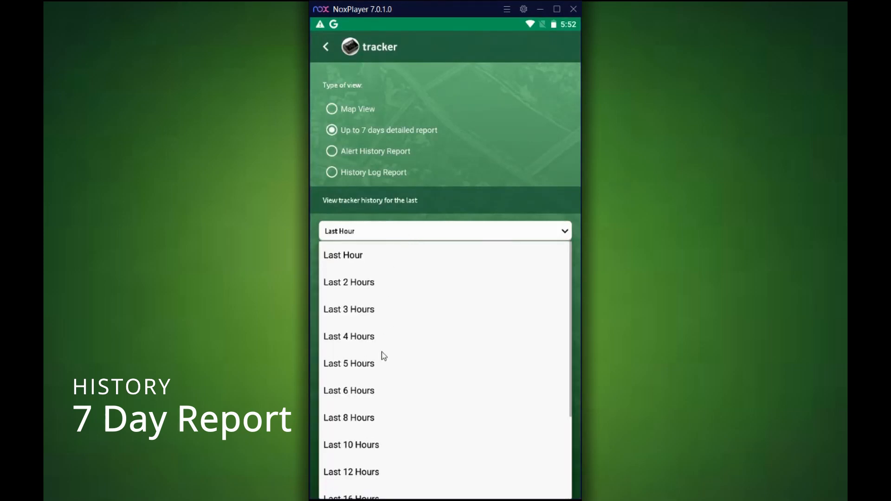
{"action": "scroll", "scroll_direction": "down", "scroll_amount": 3}
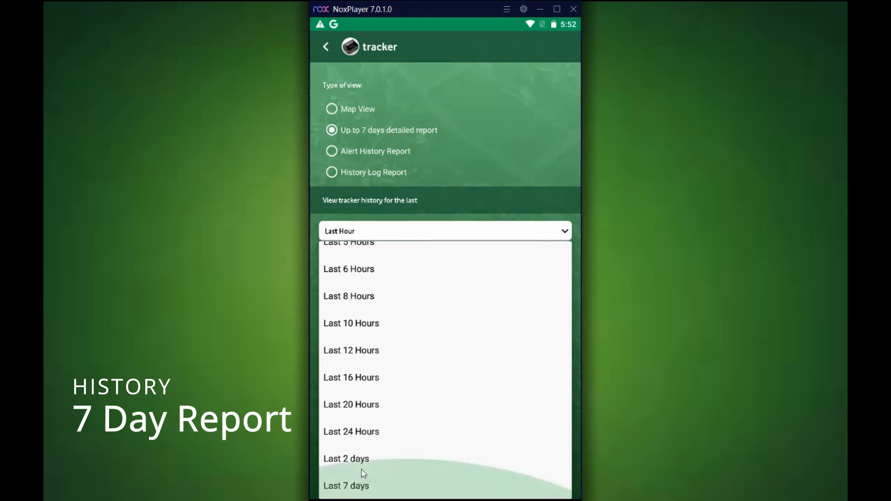
{"action": "left_click", "coordinate": [346, 486]}
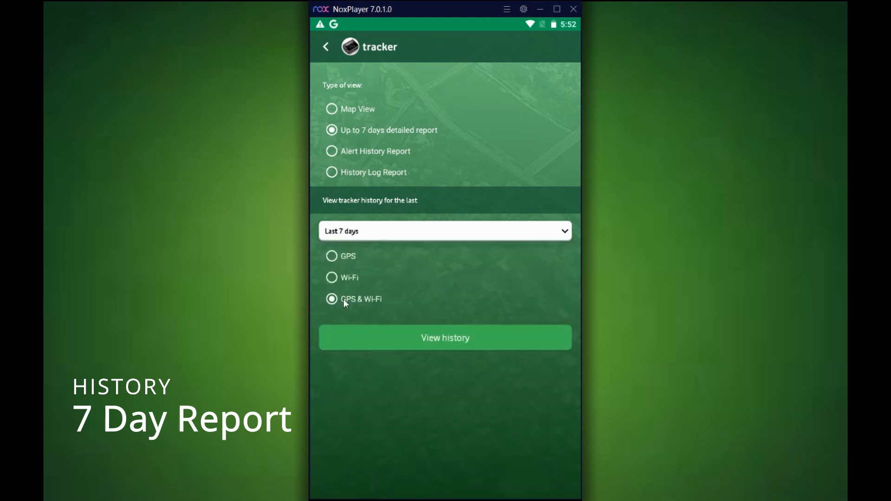
{"action": "mouse_move", "coordinate": [390, 342]}
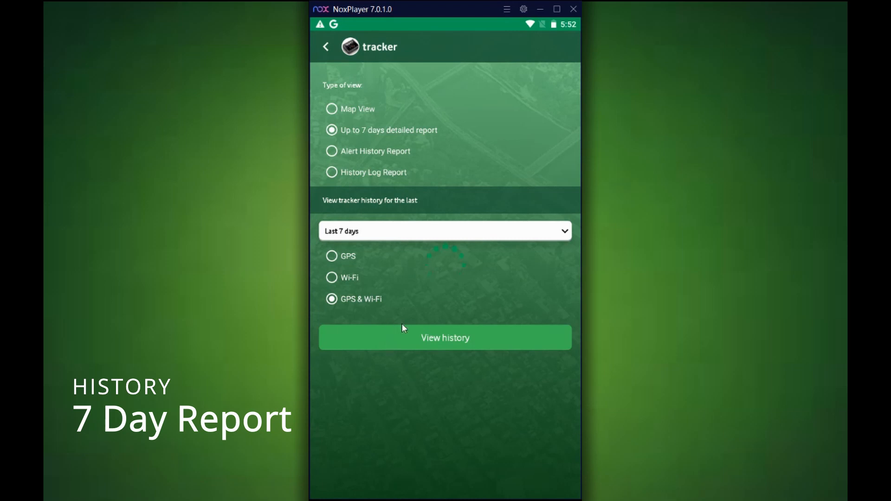
{"action": "left_click", "coordinate": [445, 337]}
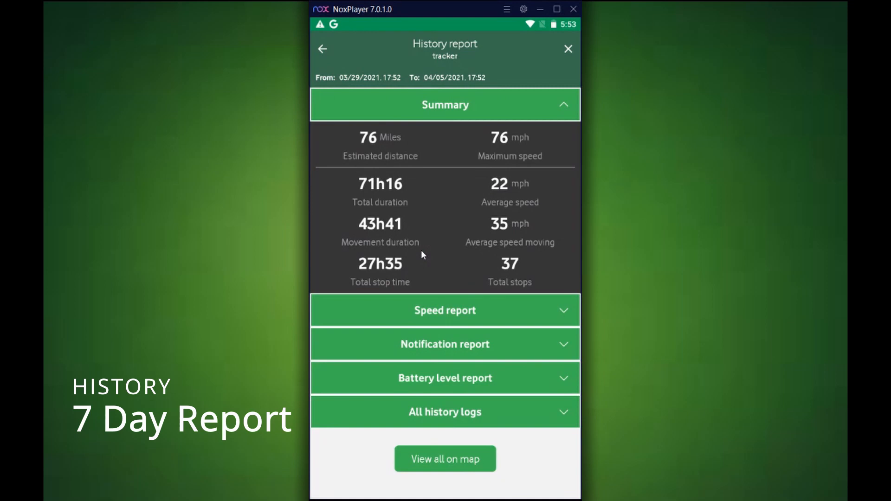
{"action": "mouse_move", "coordinate": [415, 192]}
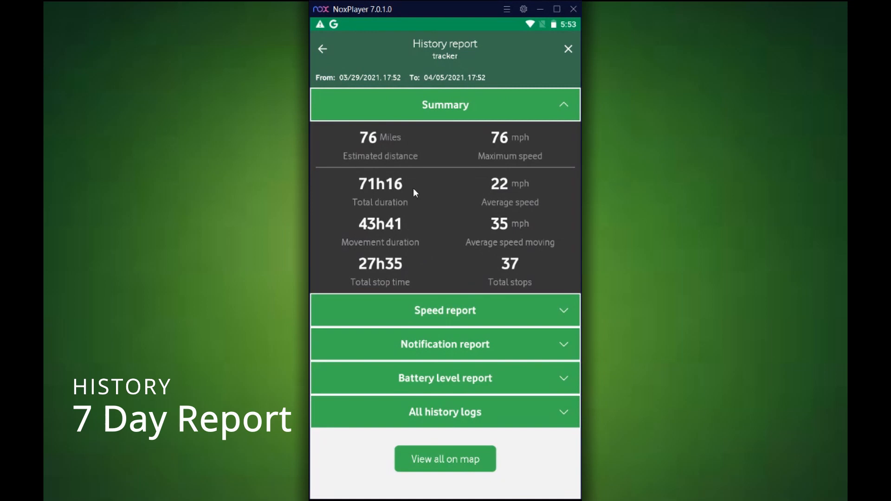
{"action": "mouse_move", "coordinate": [481, 168]}
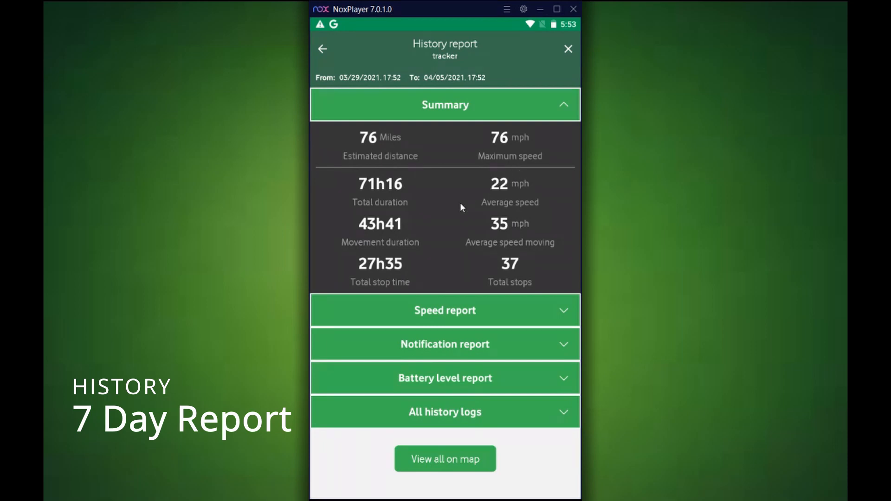
{"action": "mouse_move", "coordinate": [500, 215]}
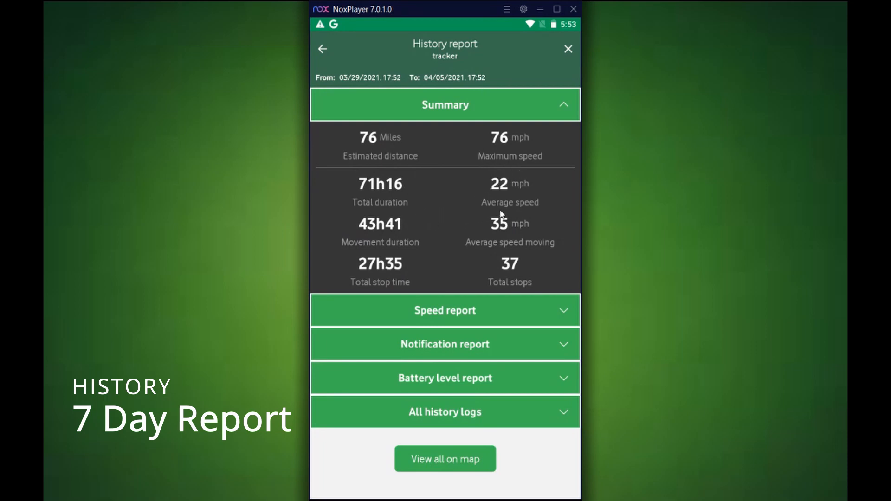
{"action": "mouse_move", "coordinate": [413, 256]}
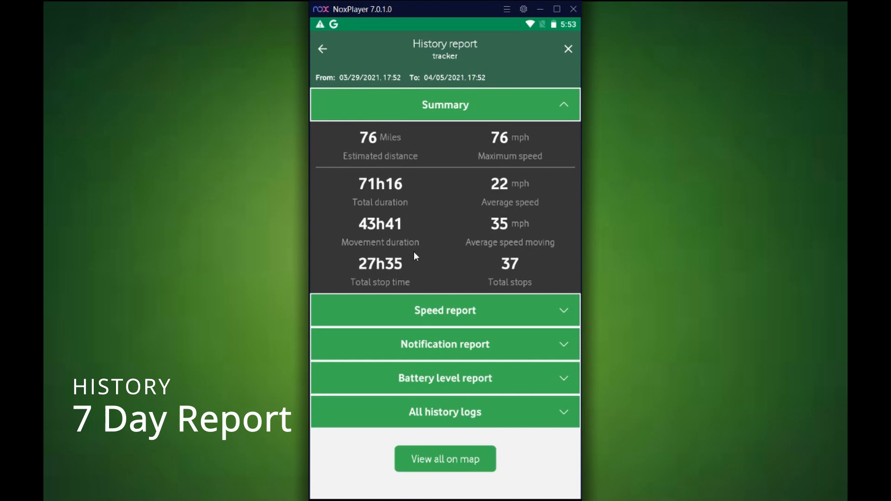
{"action": "mouse_move", "coordinate": [509, 251]}
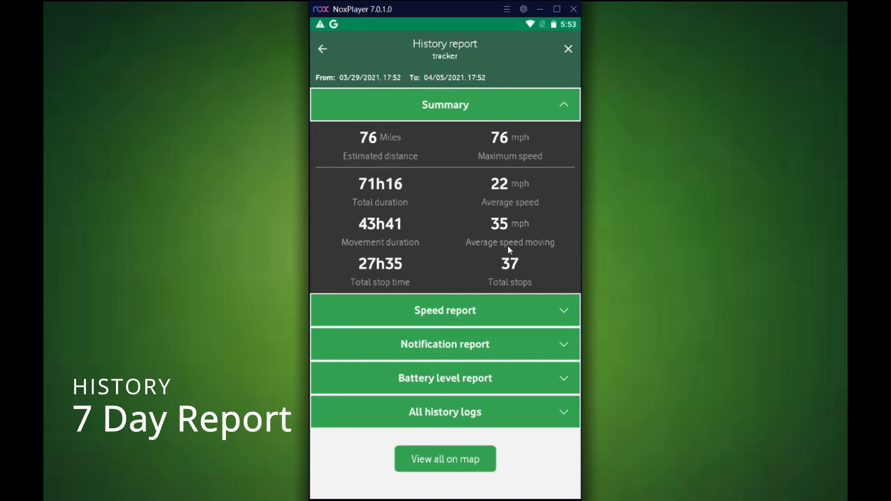
{"action": "mouse_move", "coordinate": [469, 291]}
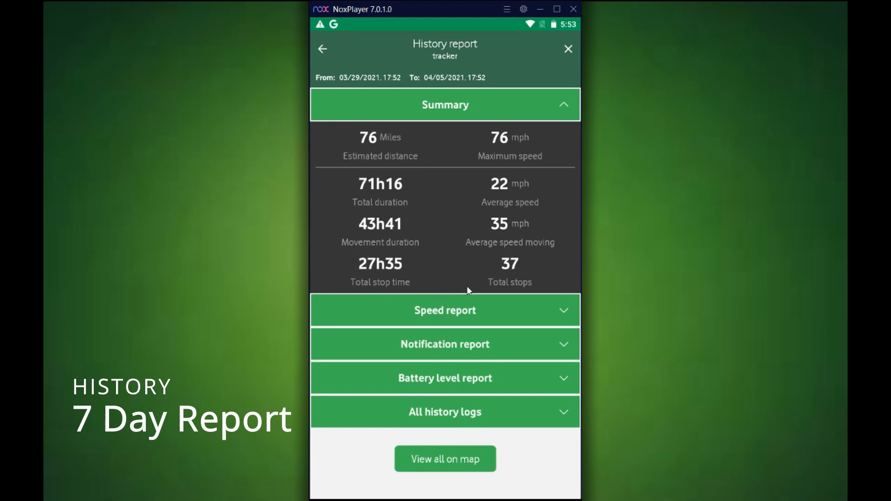
{"action": "mouse_move", "coordinate": [493, 141]}
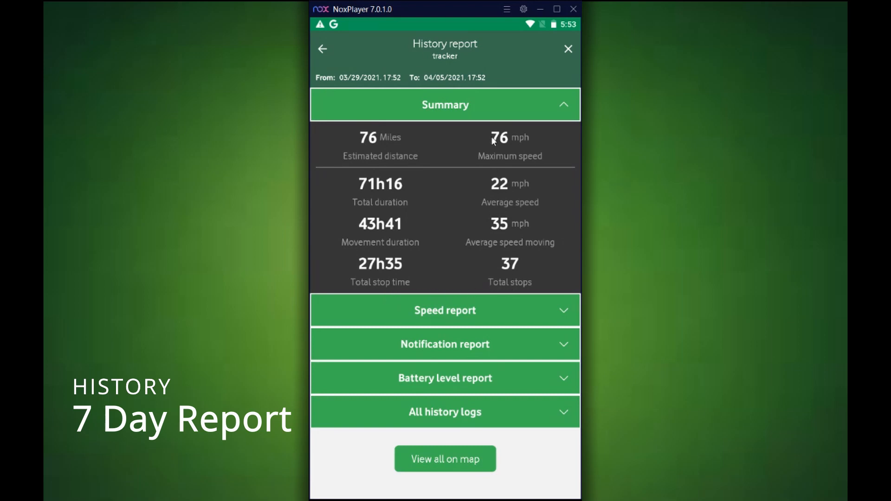
{"action": "left_click", "coordinate": [445, 104]}
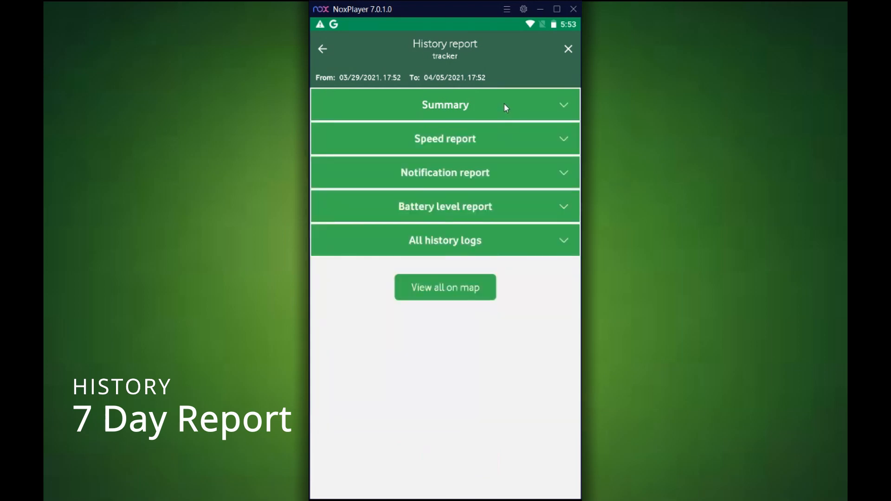
Step: Expand the Speed report, Notification report and All history logs sections
{"action": "left_click", "coordinate": [446, 139]}
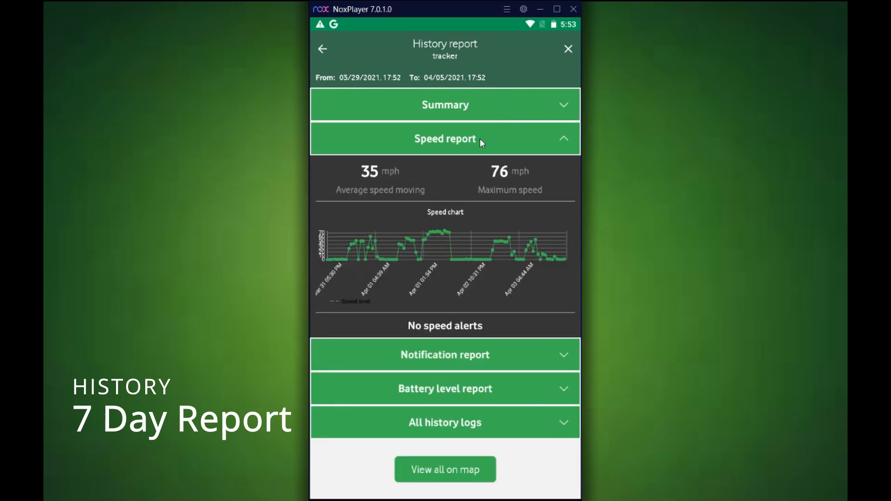
{"action": "mouse_move", "coordinate": [363, 268]}
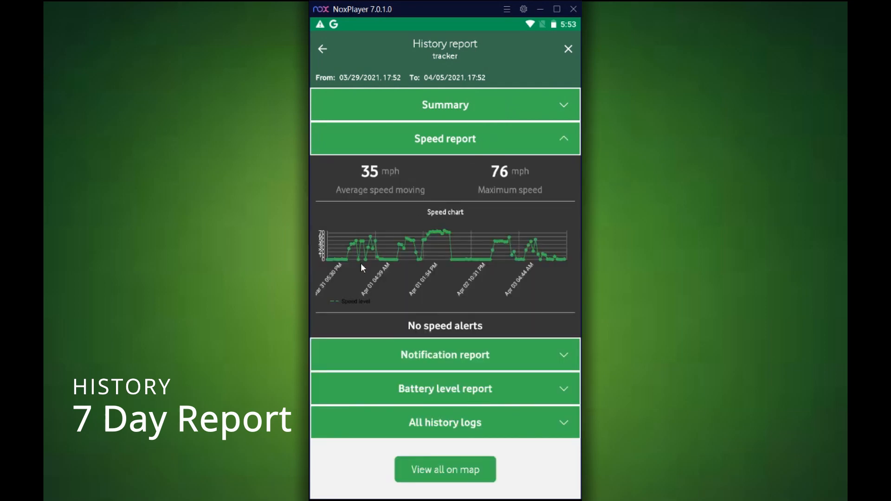
{"action": "mouse_move", "coordinate": [433, 272]}
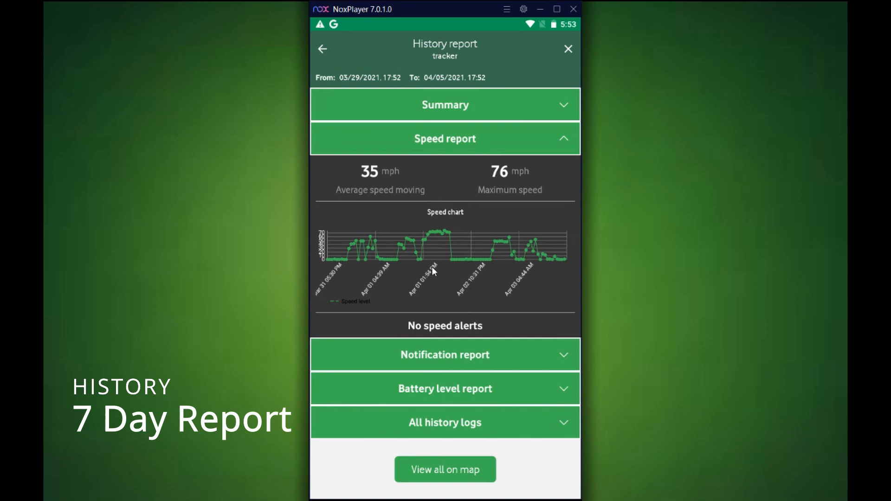
{"action": "mouse_move", "coordinate": [486, 154]}
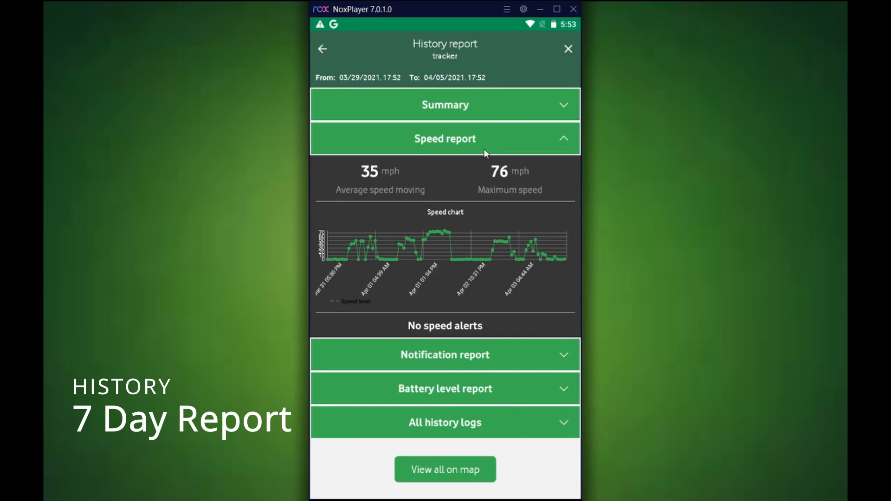
{"action": "left_click", "coordinate": [445, 355]}
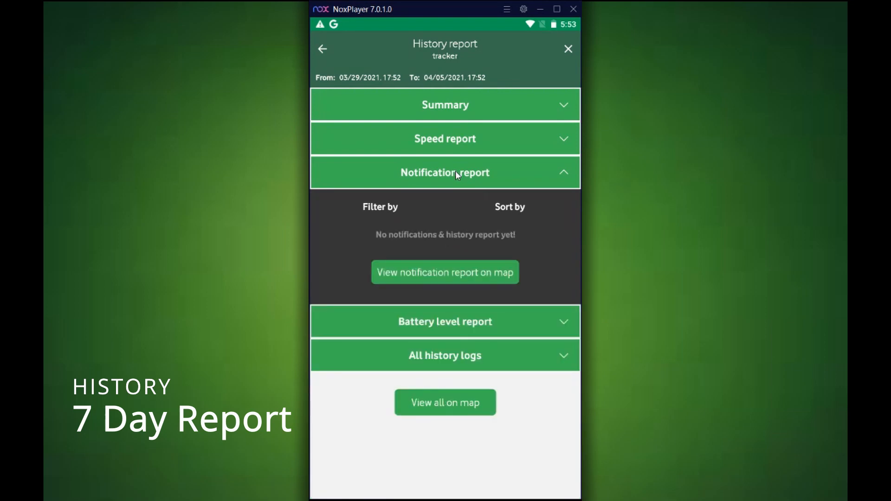
{"action": "left_click", "coordinate": [446, 322]}
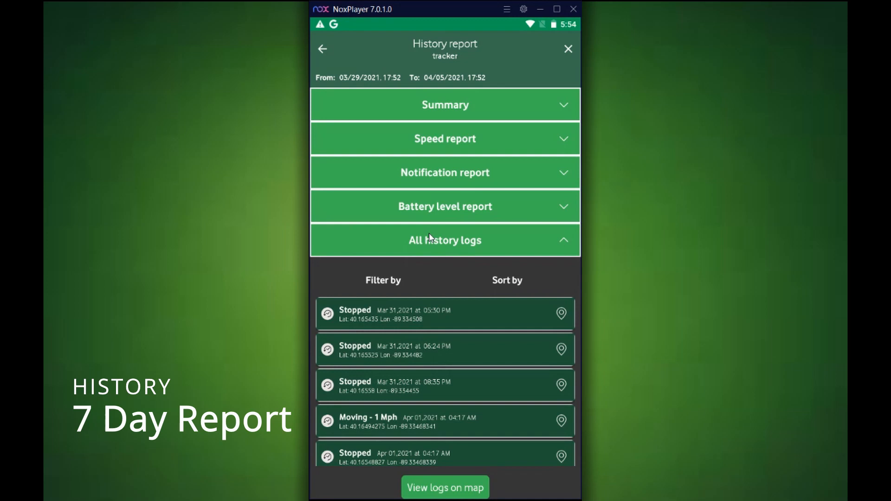
{"action": "mouse_move", "coordinate": [449, 490]}
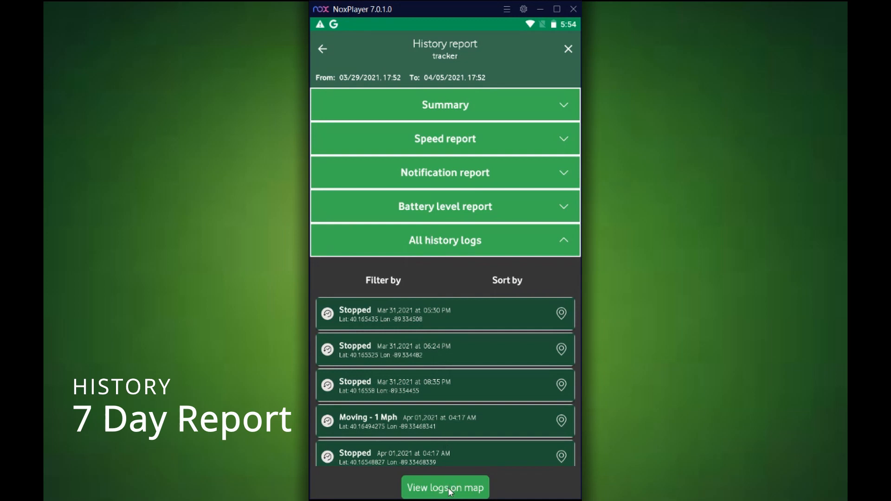
Step: View the logs on the map, then return to the history options screen
{"action": "left_click", "coordinate": [445, 487]}
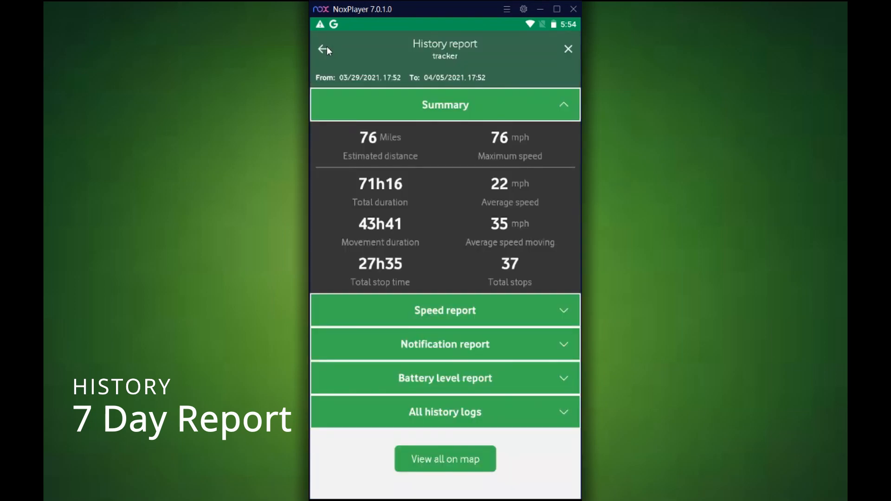
{"action": "left_click", "coordinate": [325, 48]}
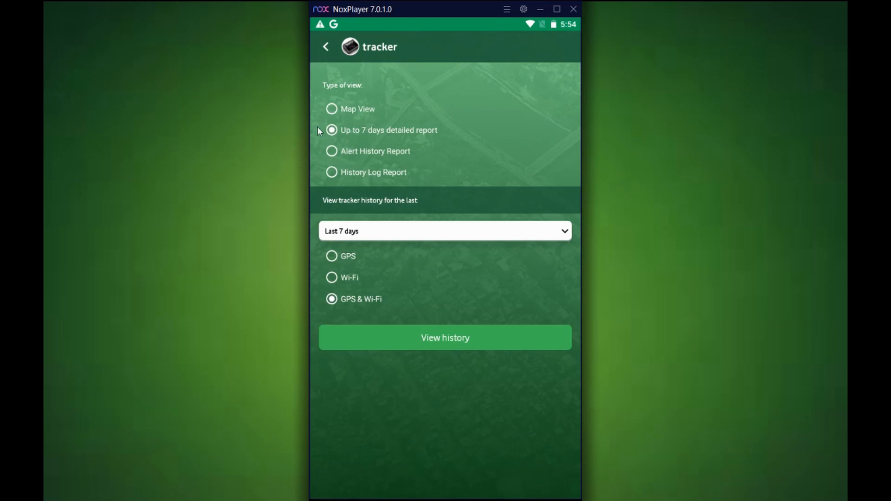
Step: Load the Alert History Report for the Last 30 days
{"action": "left_click", "coordinate": [331, 151]}
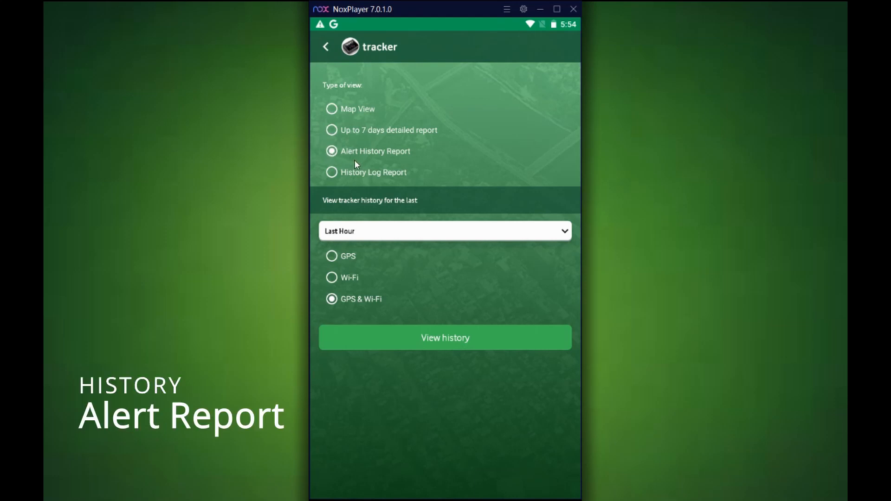
{"action": "left_click", "coordinate": [445, 231]}
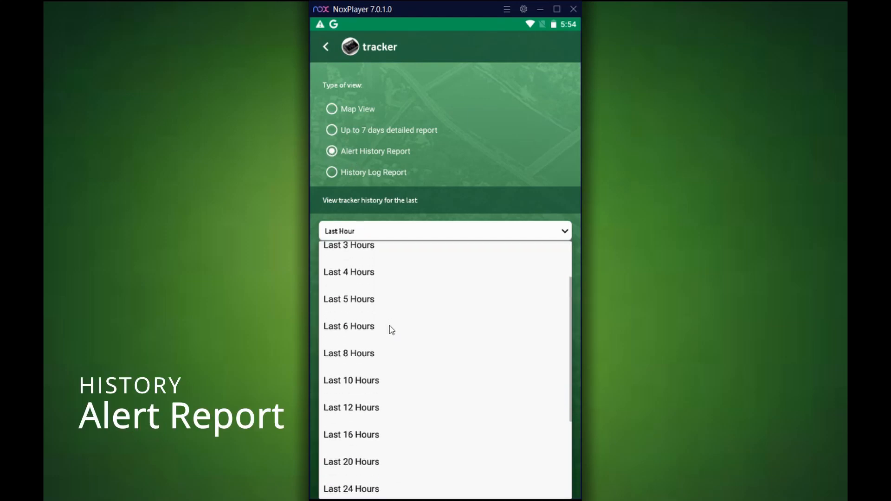
{"action": "left_click", "coordinate": [349, 431]}
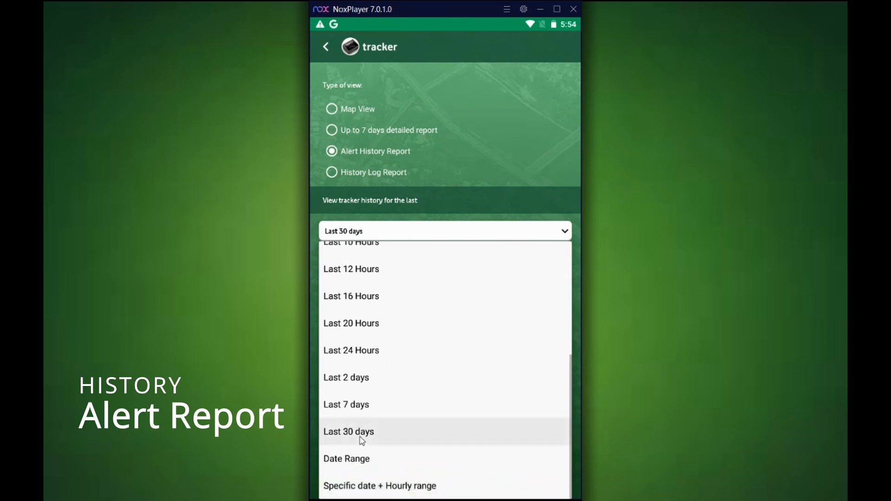
{"action": "left_click", "coordinate": [349, 431]}
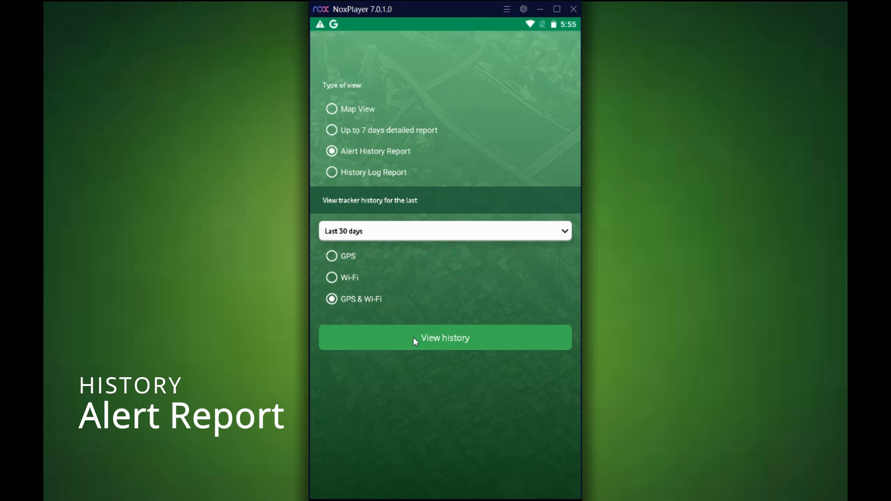
{"action": "left_click", "coordinate": [445, 337]}
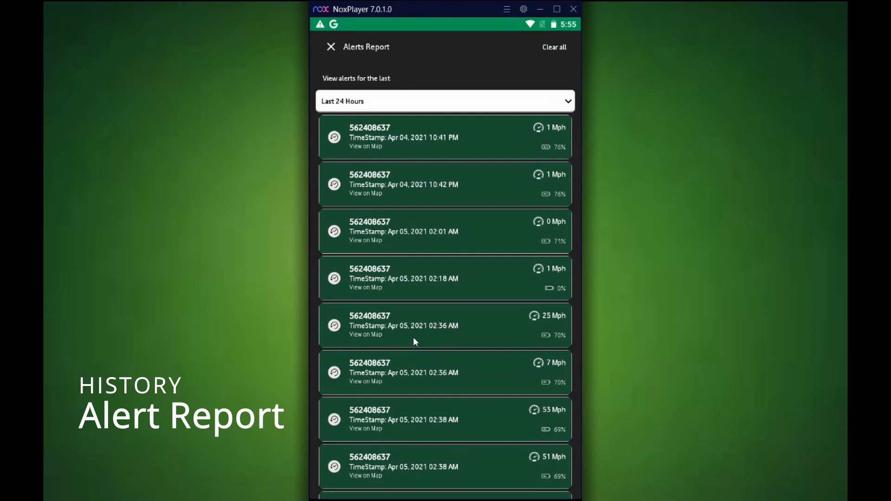
{"action": "mouse_move", "coordinate": [435, 335]}
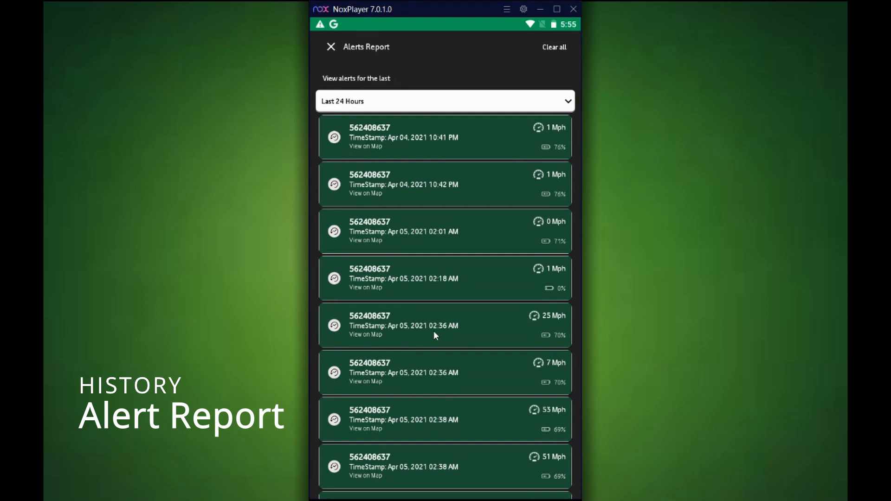
{"action": "mouse_move", "coordinate": [439, 148]}
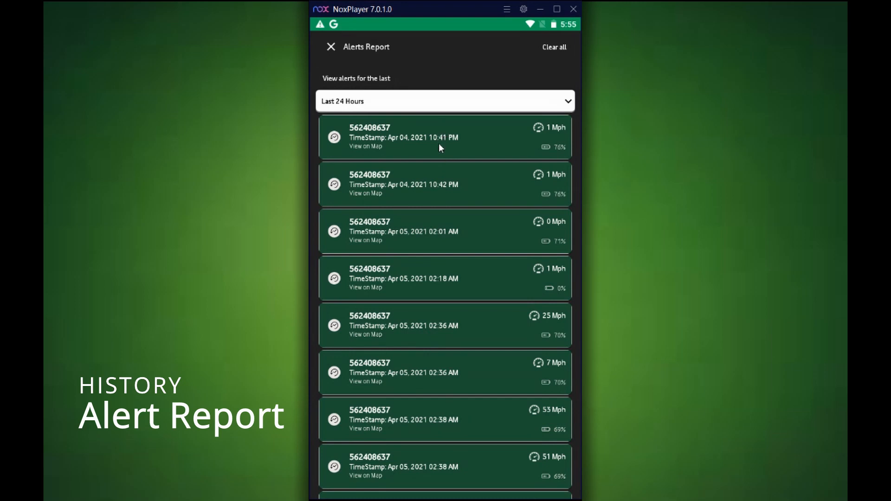
Step: Scroll through the alerts and switch the filter from Last 24 Hours to Last 7 days
{"action": "scroll", "scroll_direction": "down", "scroll_amount": 3}
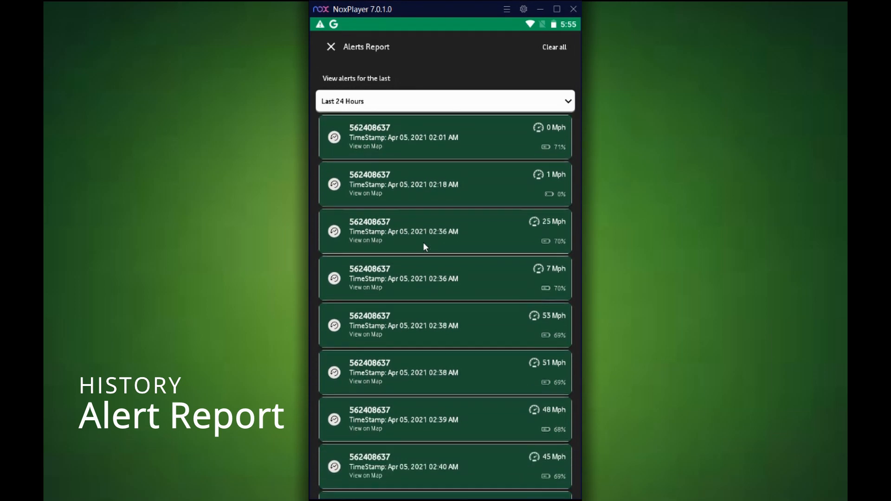
{"action": "scroll", "scroll_direction": "down", "scroll_amount": 3}
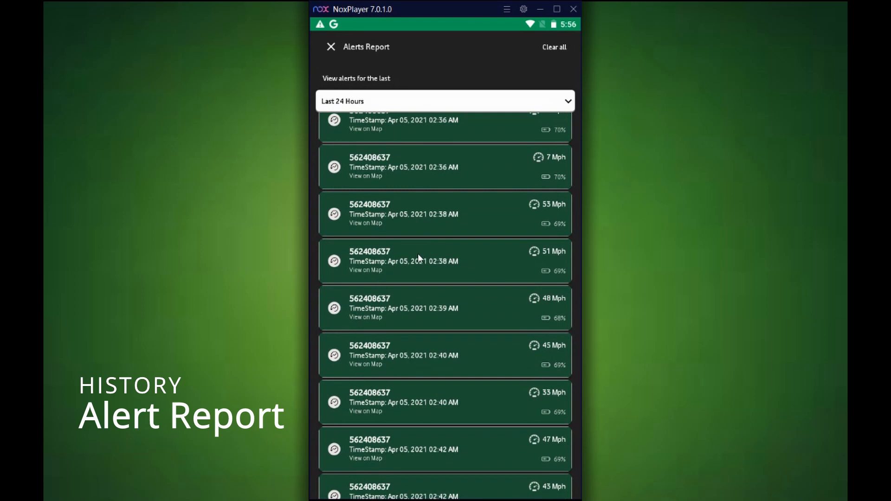
{"action": "scroll", "scroll_direction": "down", "scroll_amount": 3}
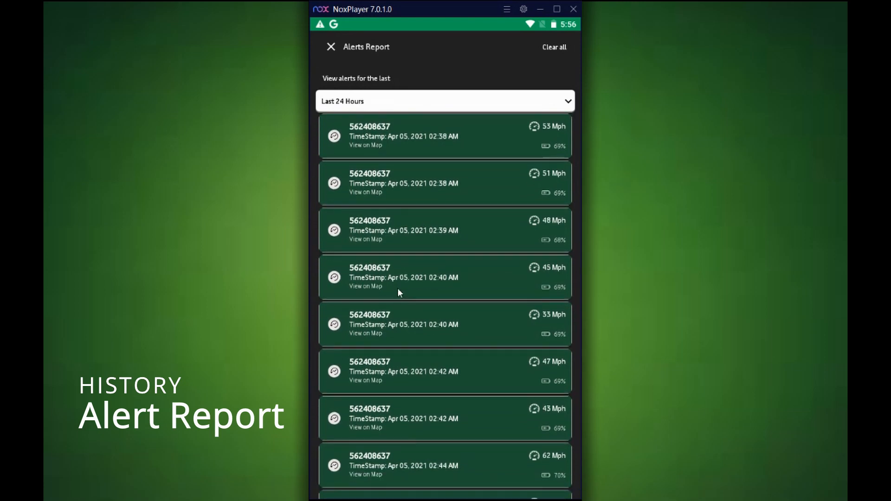
{"action": "scroll", "scroll_direction": "down", "scroll_amount": 3}
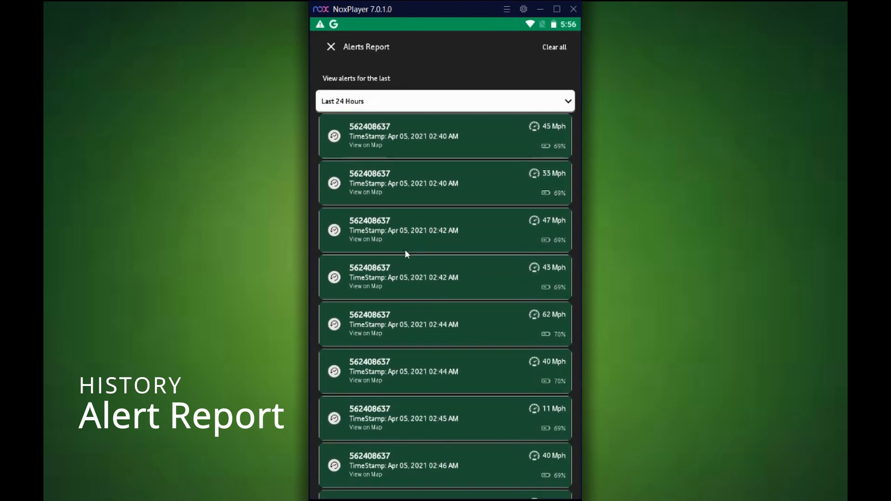
{"action": "scroll", "scroll_direction": "down", "scroll_amount": 3}
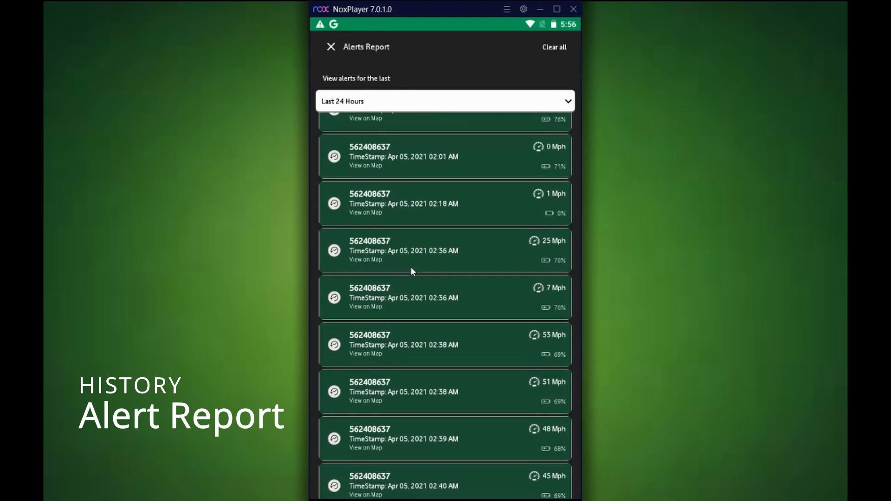
{"action": "left_click", "coordinate": [445, 101]}
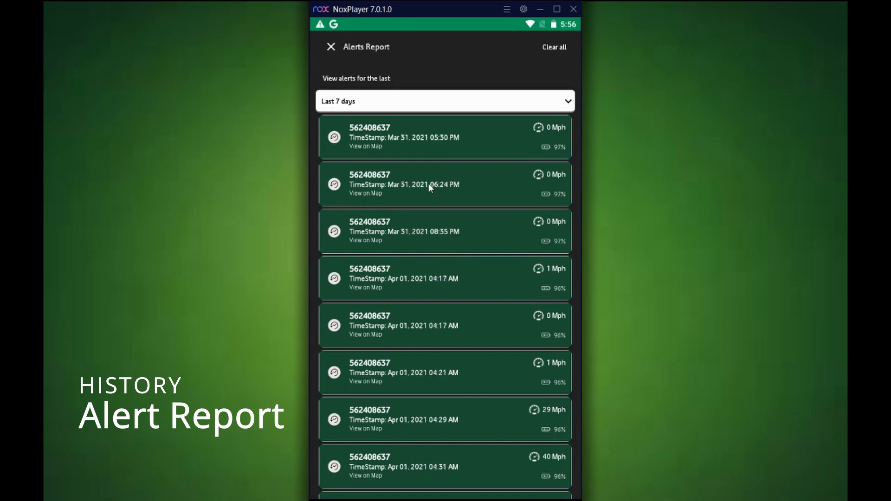
{"action": "mouse_move", "coordinate": [446, 150]}
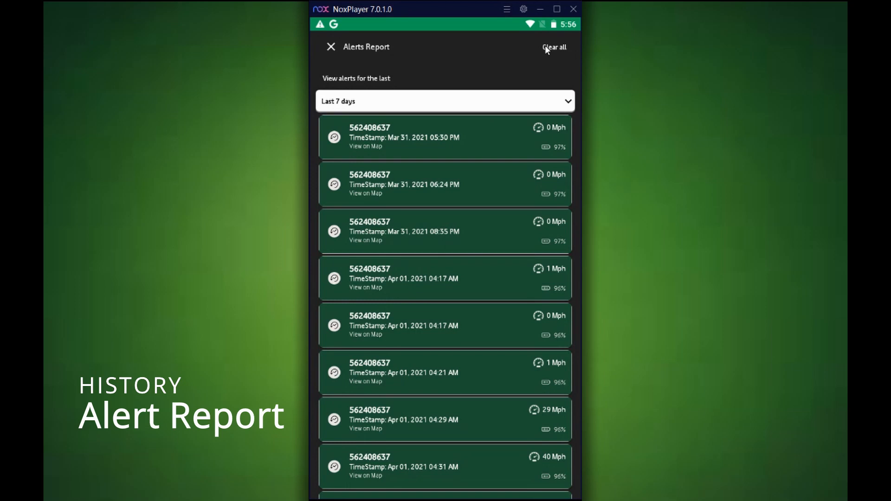
Step: Start clearing all alert notifications, then cancel with Don't delete
{"action": "left_click", "coordinate": [554, 46]}
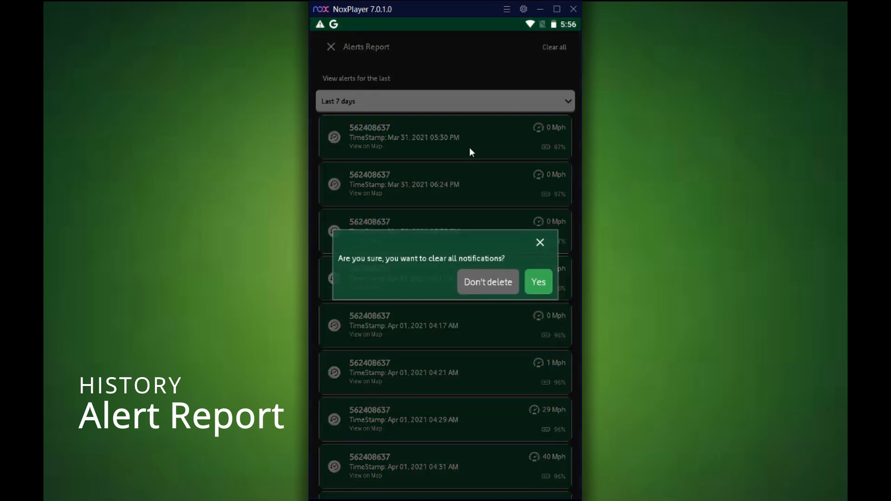
{"action": "mouse_move", "coordinate": [418, 280]}
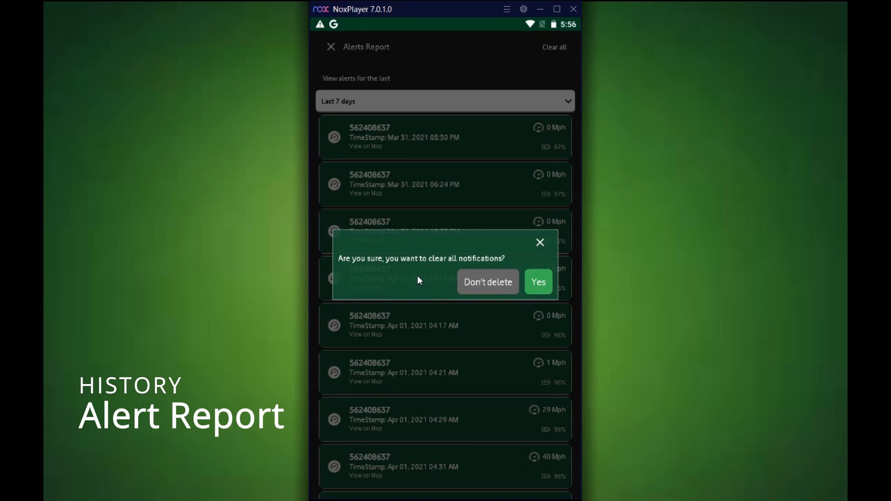
{"action": "mouse_move", "coordinate": [481, 203]}
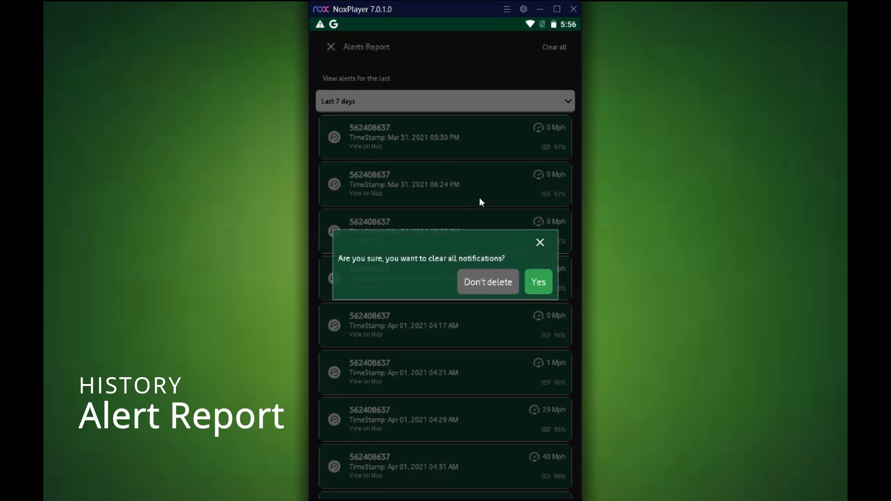
{"action": "left_click", "coordinate": [488, 282]}
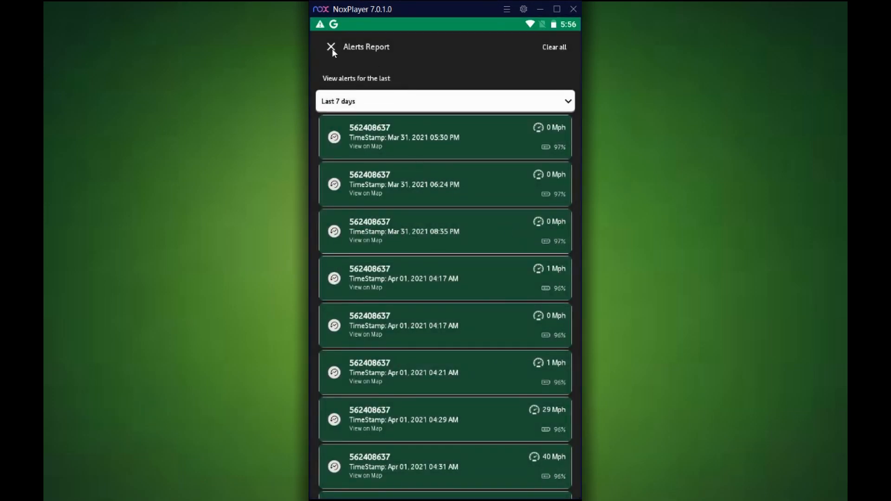
Step: Leave the Alerts Report and select History Log Report with Last 24 Hours
{"action": "left_click", "coordinate": [331, 47]}
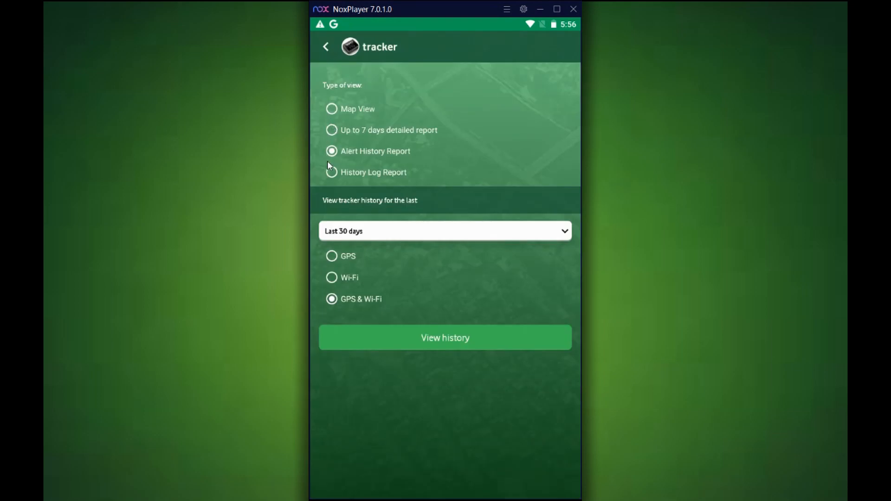
{"action": "left_click", "coordinate": [331, 173]}
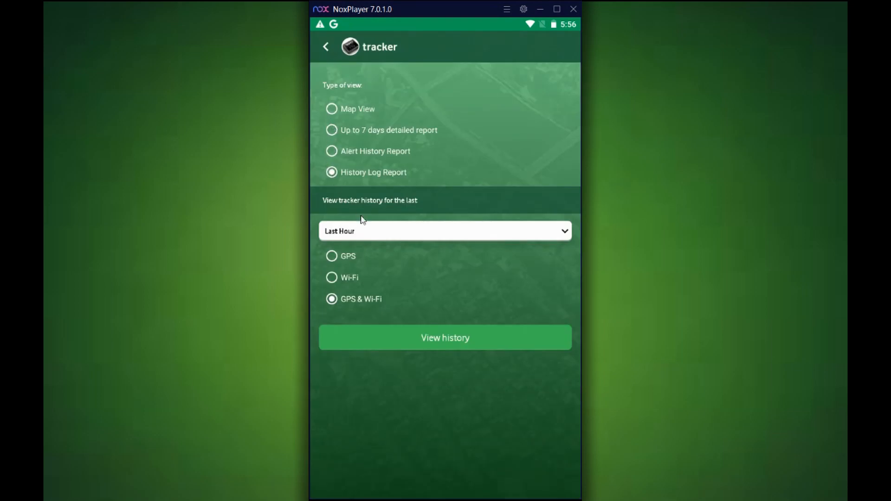
{"action": "left_click", "coordinate": [445, 231]}
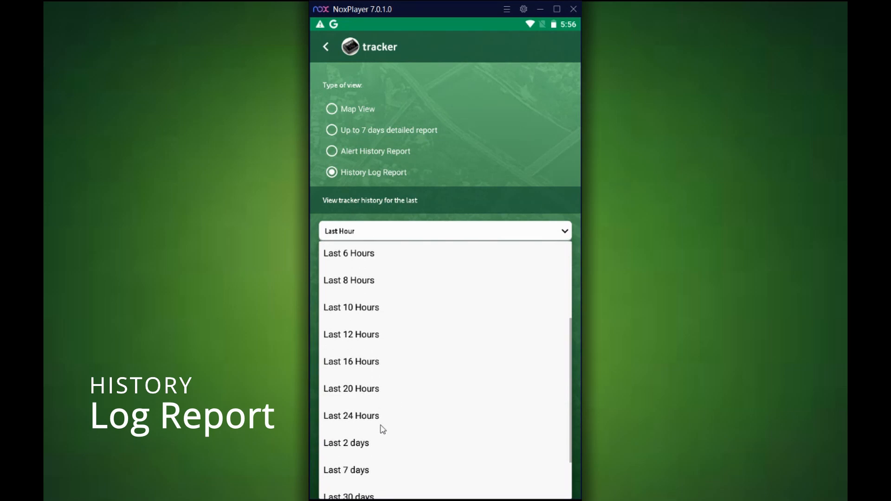
{"action": "left_click", "coordinate": [351, 416]}
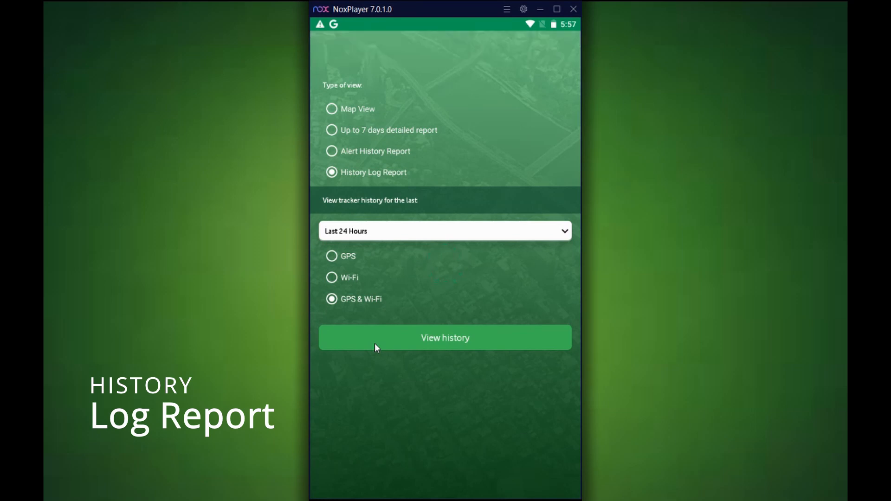
Step: Generate the History Log Report of moving and stopped entries with speeds and coordinates
{"action": "left_click", "coordinate": [445, 337]}
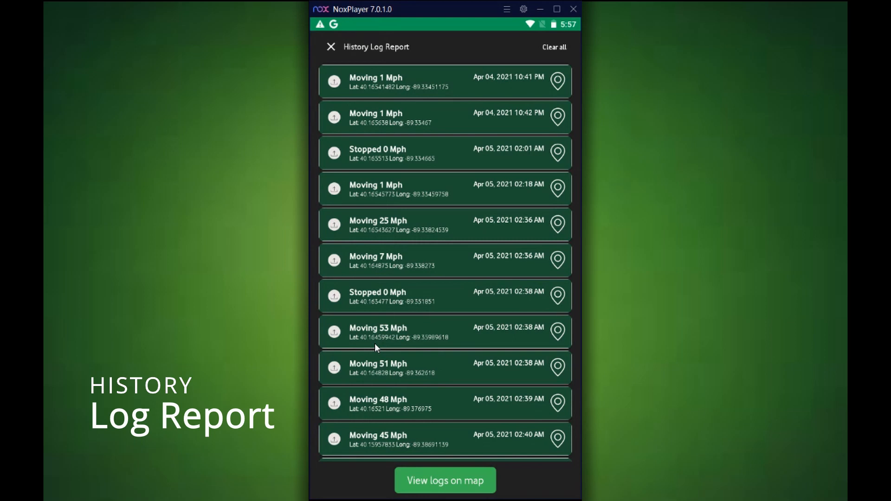
{"action": "mouse_move", "coordinate": [419, 297]}
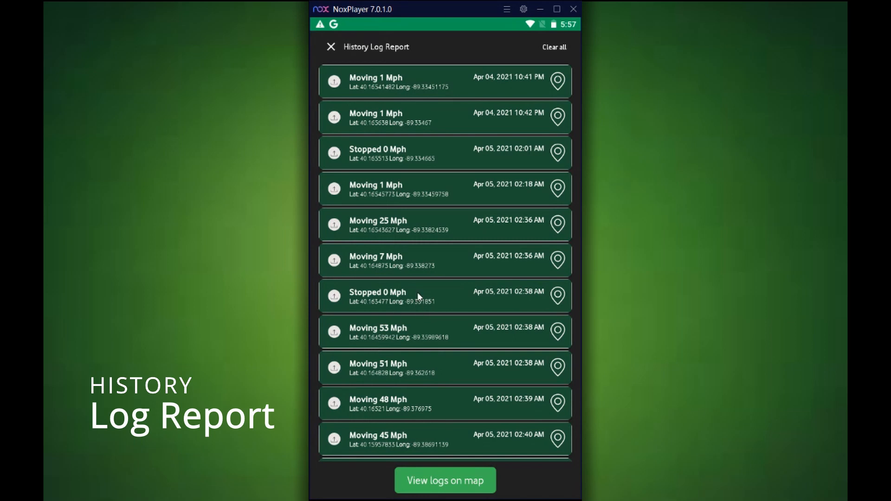
{"action": "mouse_move", "coordinate": [420, 287]}
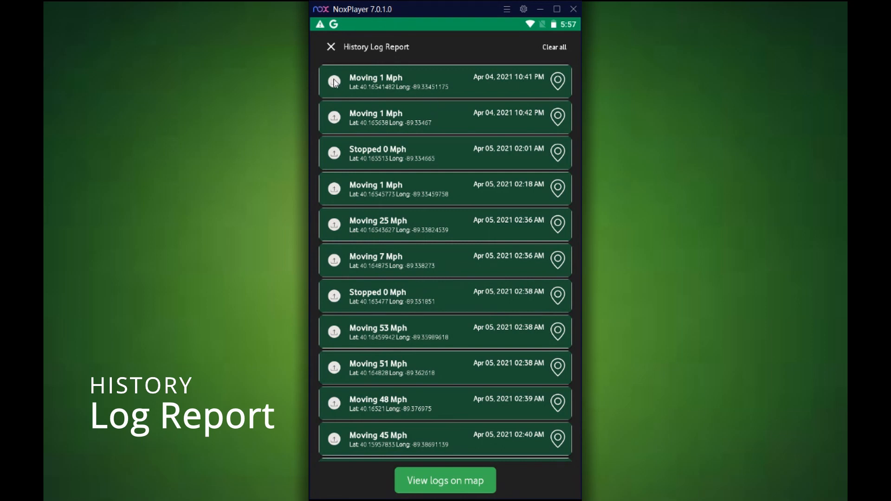
Step: Plot the April 4–5, 2021 history log entries as clustered map points
{"action": "left_click", "coordinate": [445, 480]}
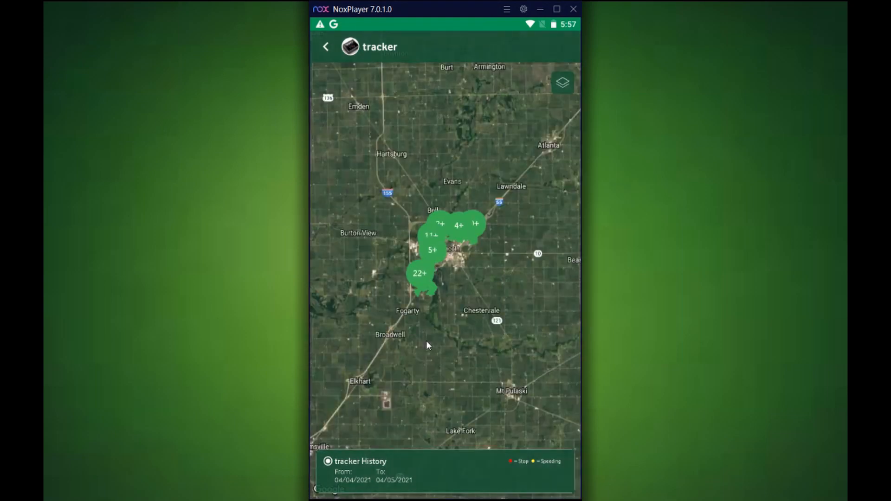
{"action": "mouse_move", "coordinate": [470, 165]}
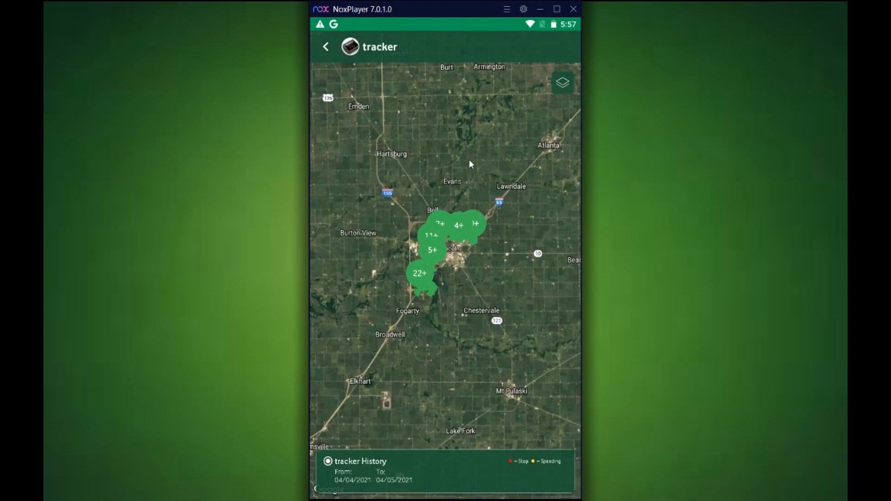
{"action": "left_click", "coordinate": [562, 82]}
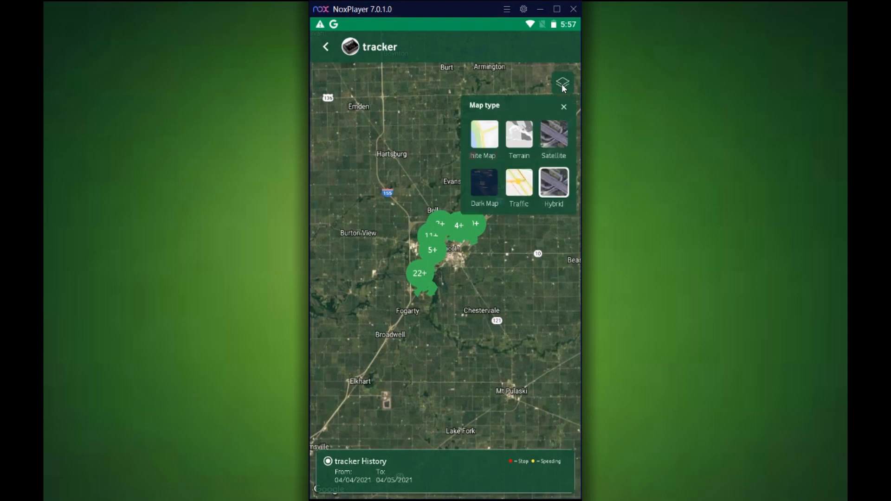
{"action": "mouse_move", "coordinate": [552, 137]}
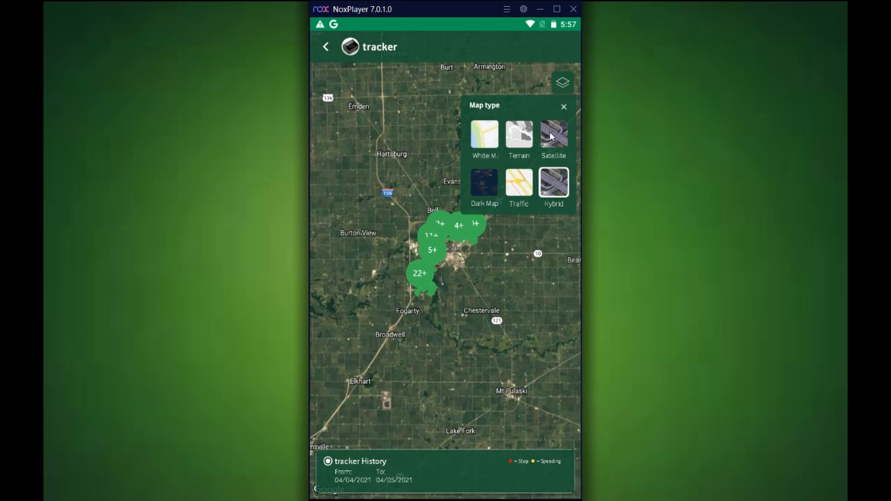
{"action": "mouse_move", "coordinate": [485, 136]}
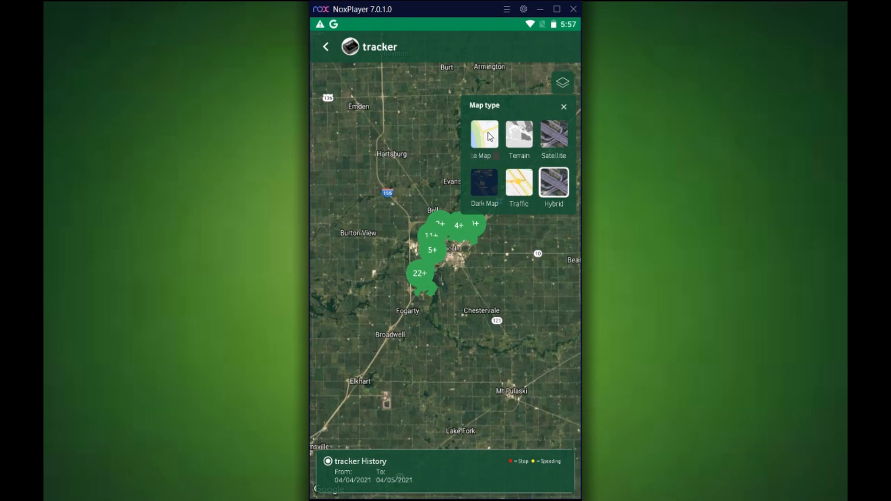
{"action": "left_click", "coordinate": [484, 136]}
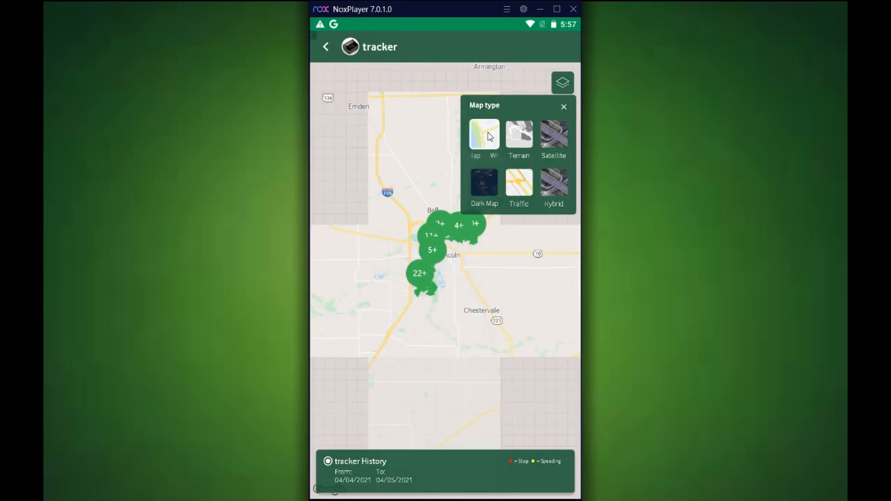
{"action": "left_click", "coordinate": [484, 137]}
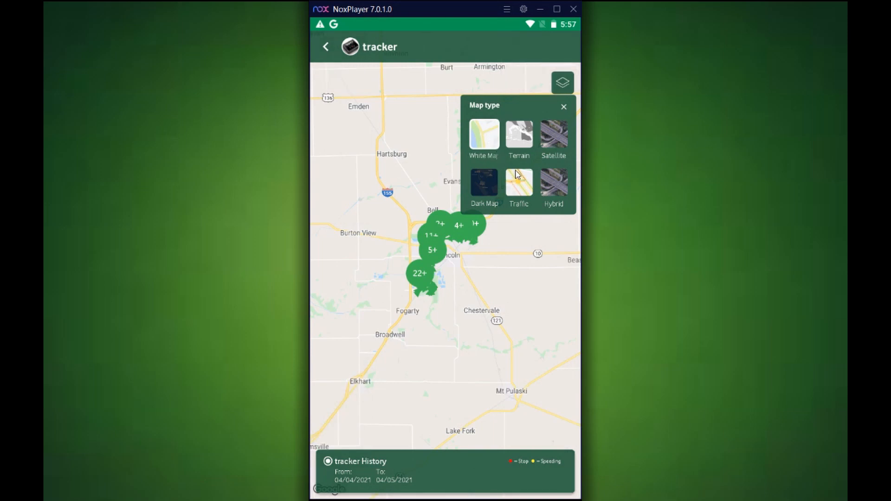
{"action": "left_click", "coordinate": [518, 136]}
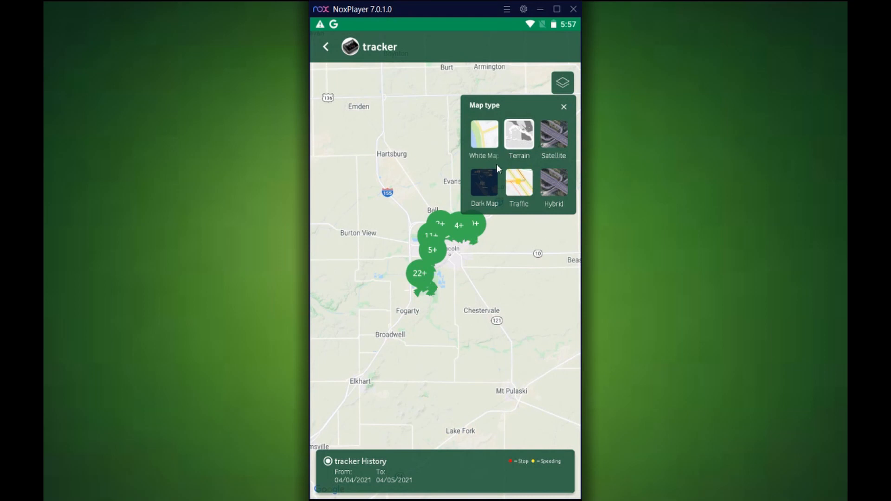
{"action": "mouse_move", "coordinate": [507, 182]}
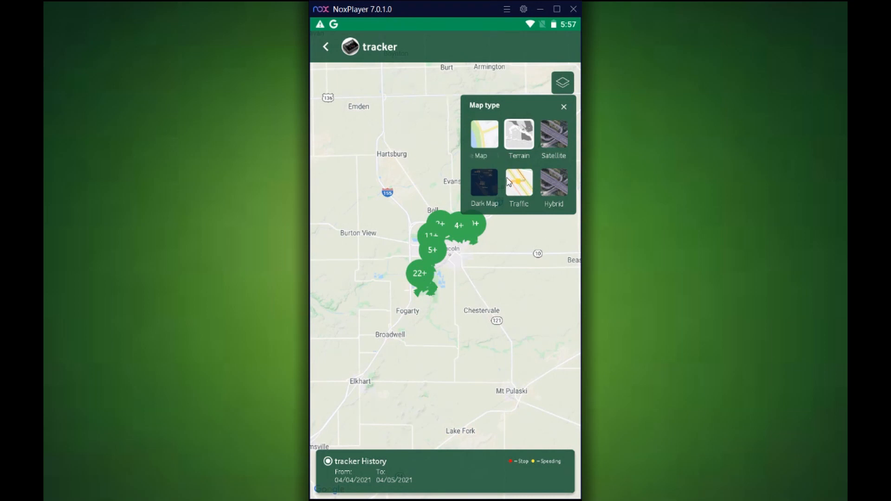
{"action": "left_click", "coordinate": [553, 137]}
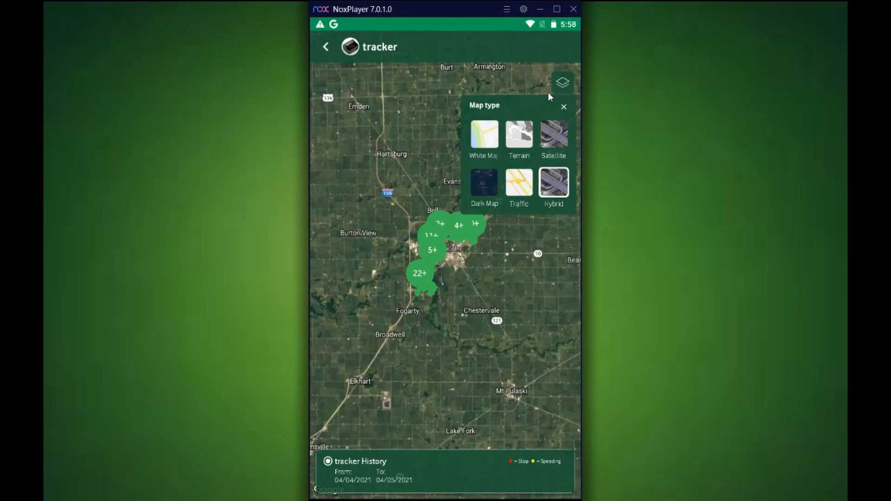
{"action": "left_click", "coordinate": [563, 107]}
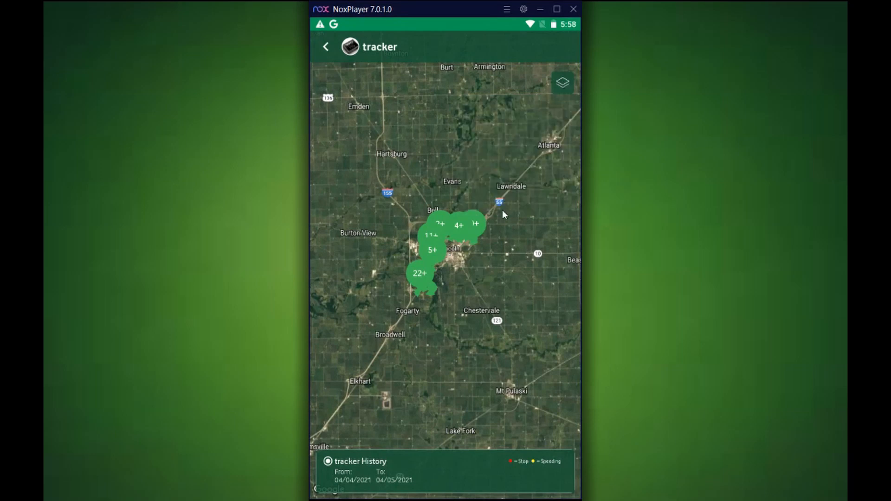
{"action": "mouse_move", "coordinate": [420, 278]}
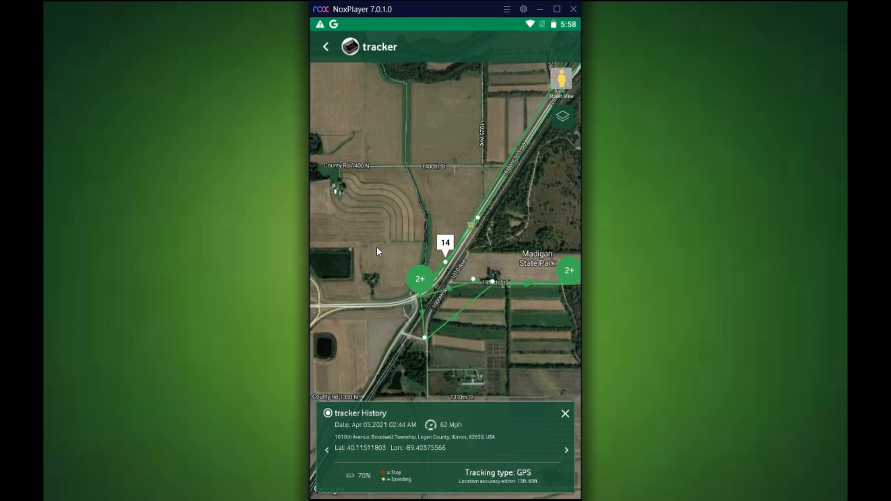
{"action": "mouse_move", "coordinate": [564, 82]}
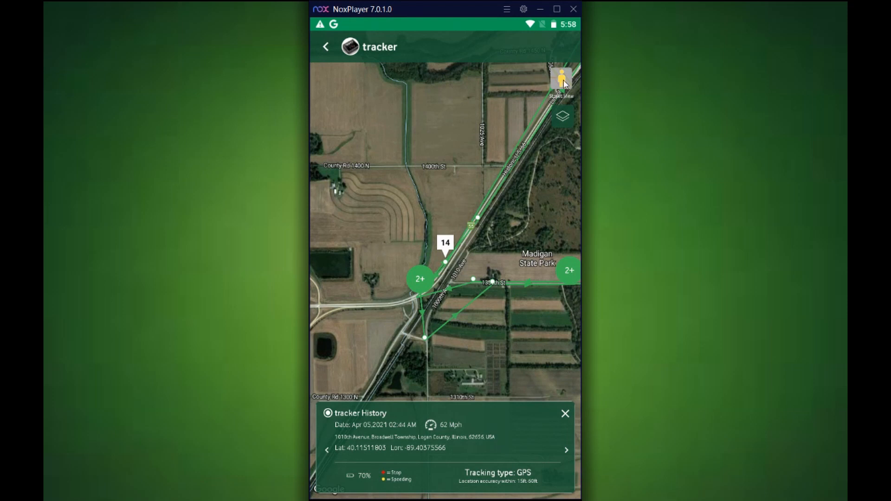
{"action": "left_click", "coordinate": [561, 80]}
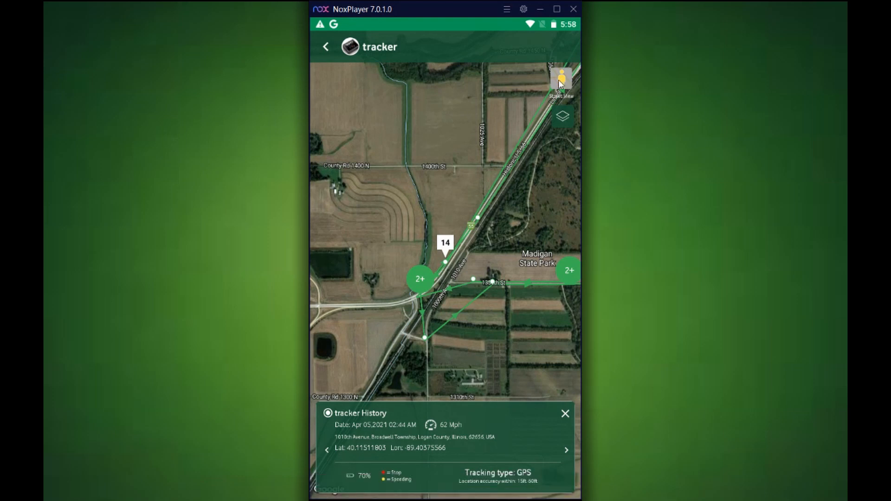
{"action": "mouse_move", "coordinate": [485, 159]}
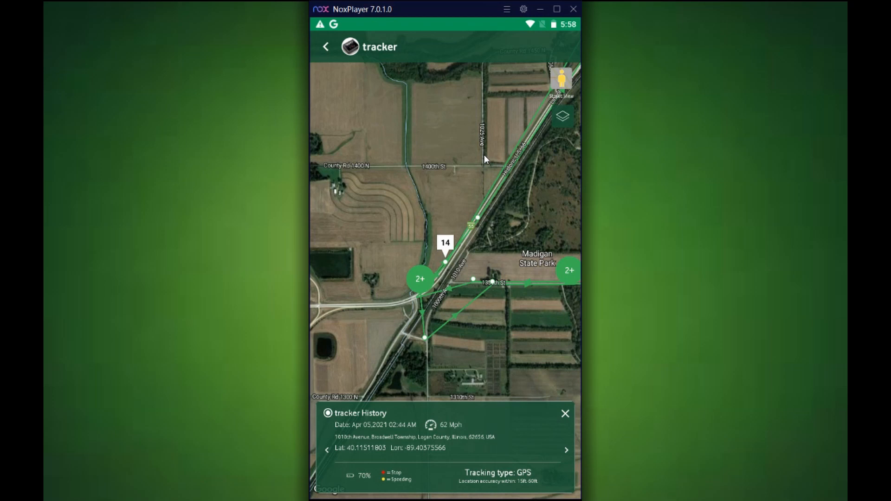